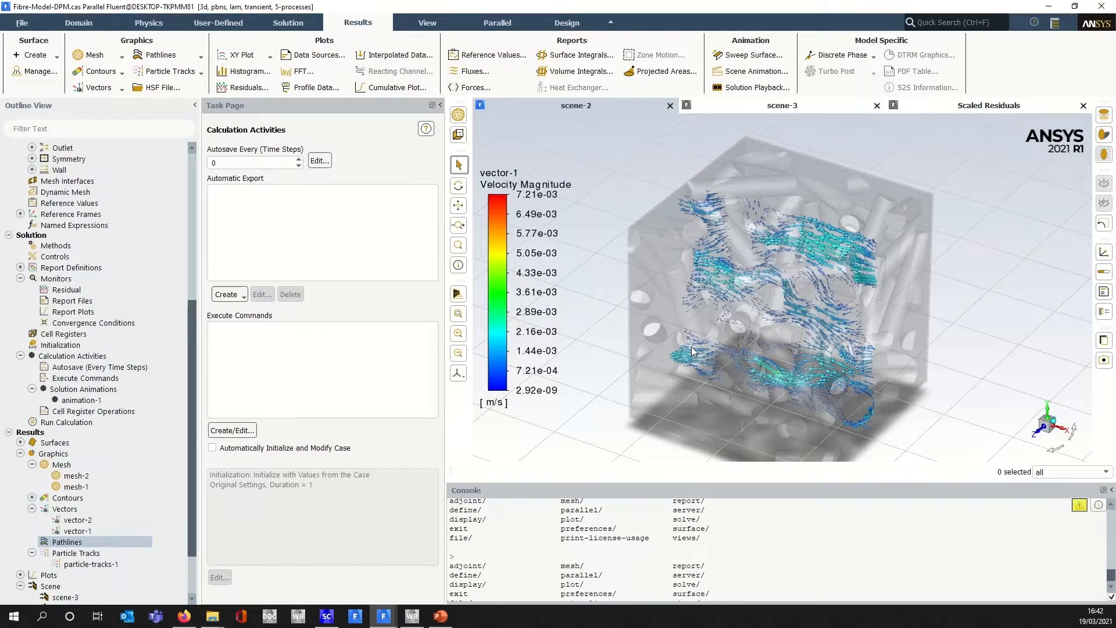
Orbit and zoom around the cube to inspect the velocity vectors, then return to the original view.
left_click_drag(694, 351, 779, 305)
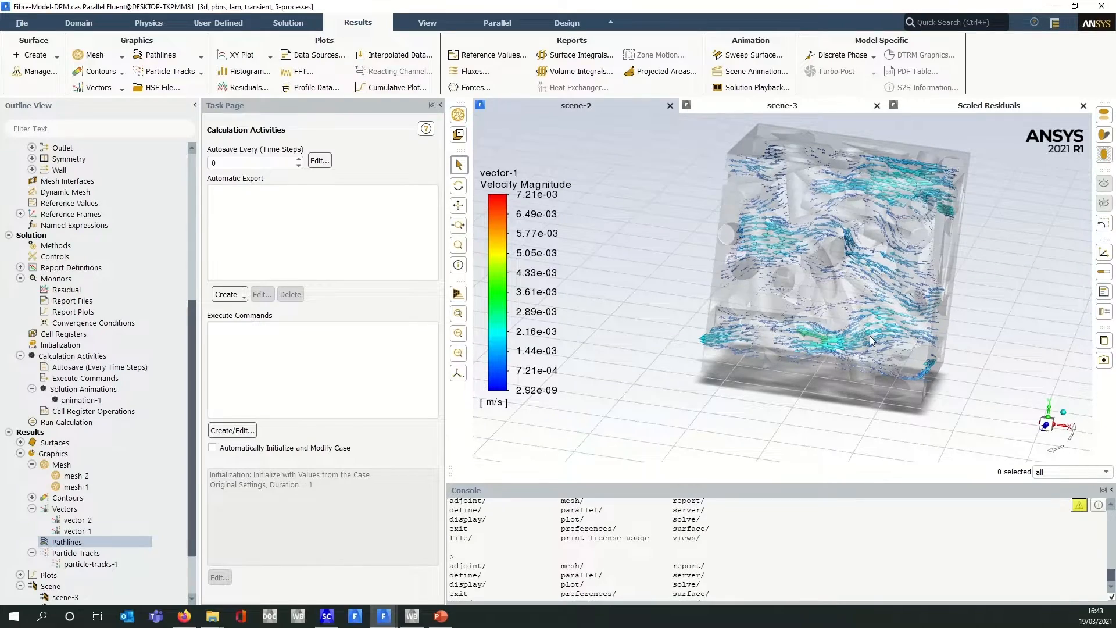
left_click_drag(871, 341, 823, 288)
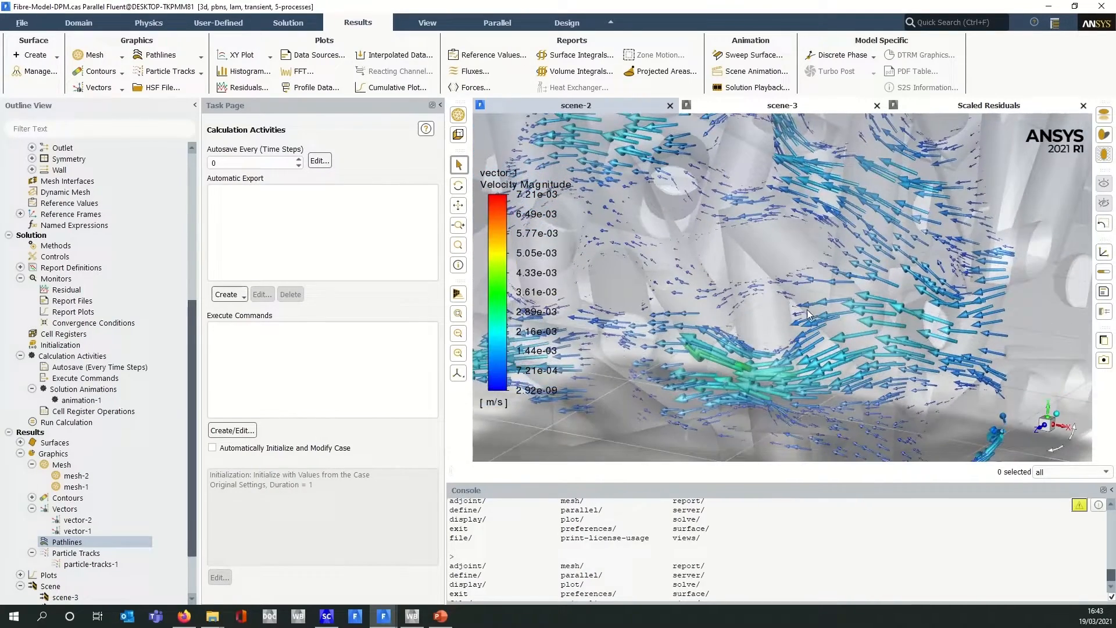
left_click_drag(808, 315, 808, 322)
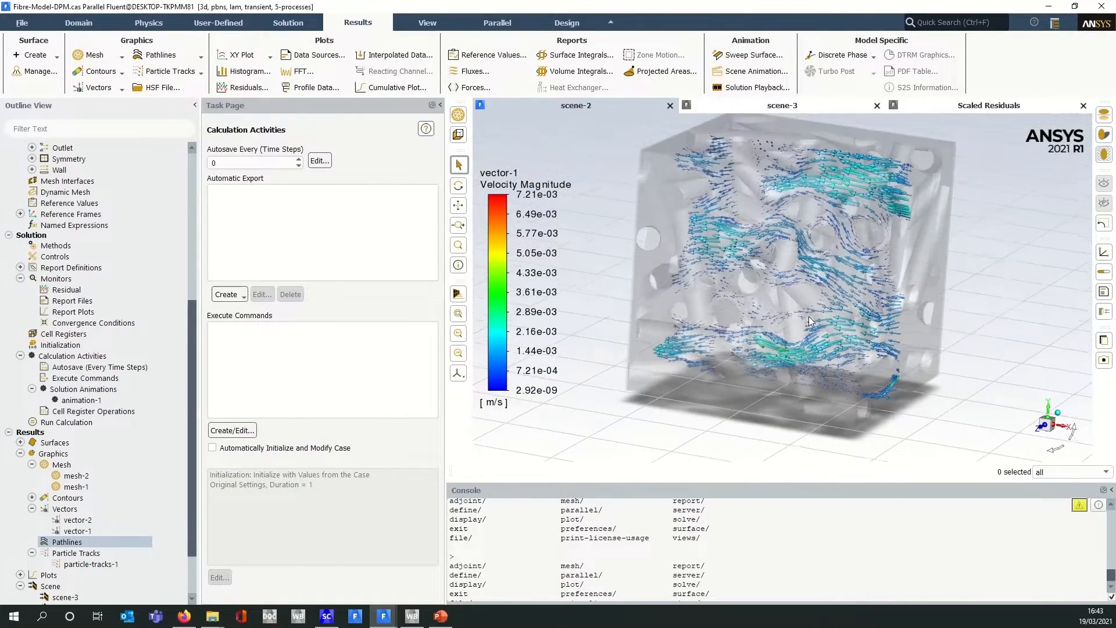
left_click_drag(808, 321, 798, 258)
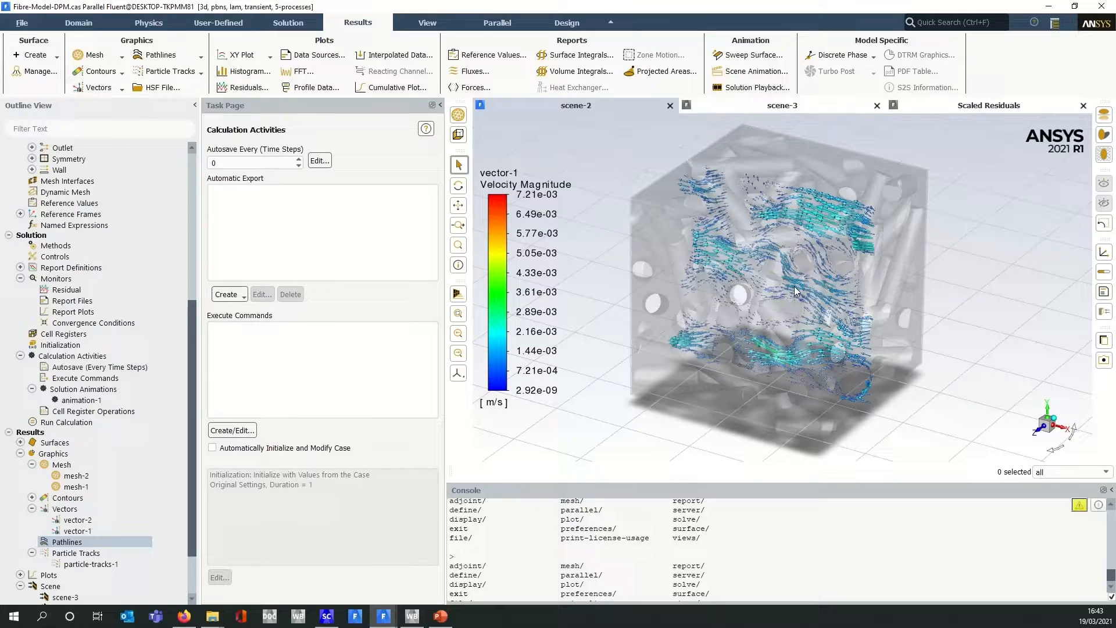
mouse_move(427, 550)
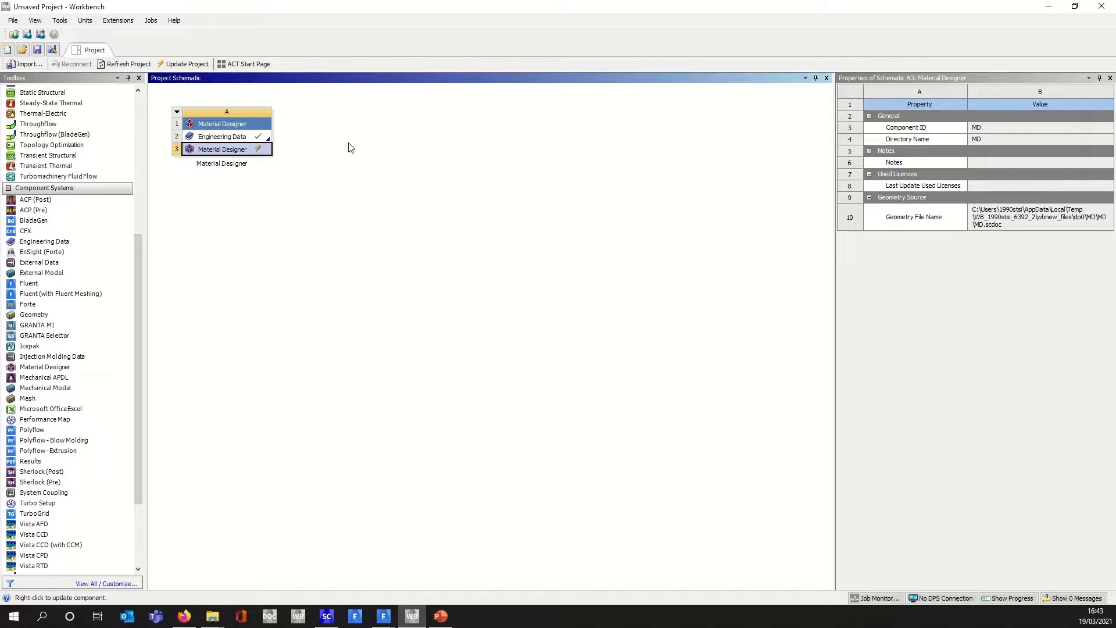
mouse_move(378, 377)
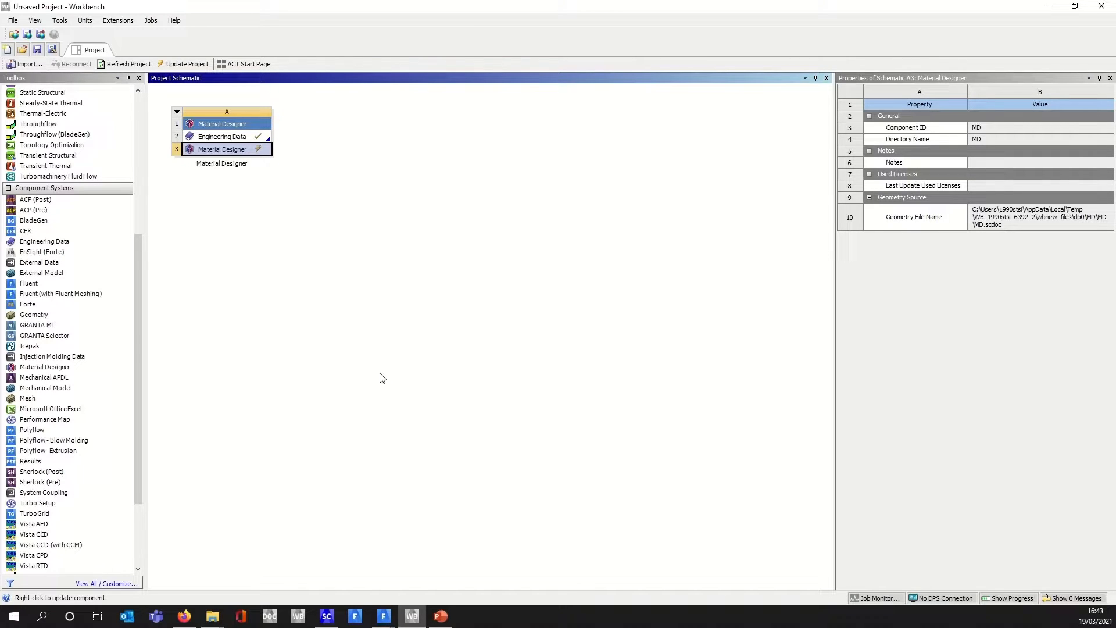
Switch to Material Designer and create a randomized Short Fiber Composite RVE Model.
left_click(29, 200)
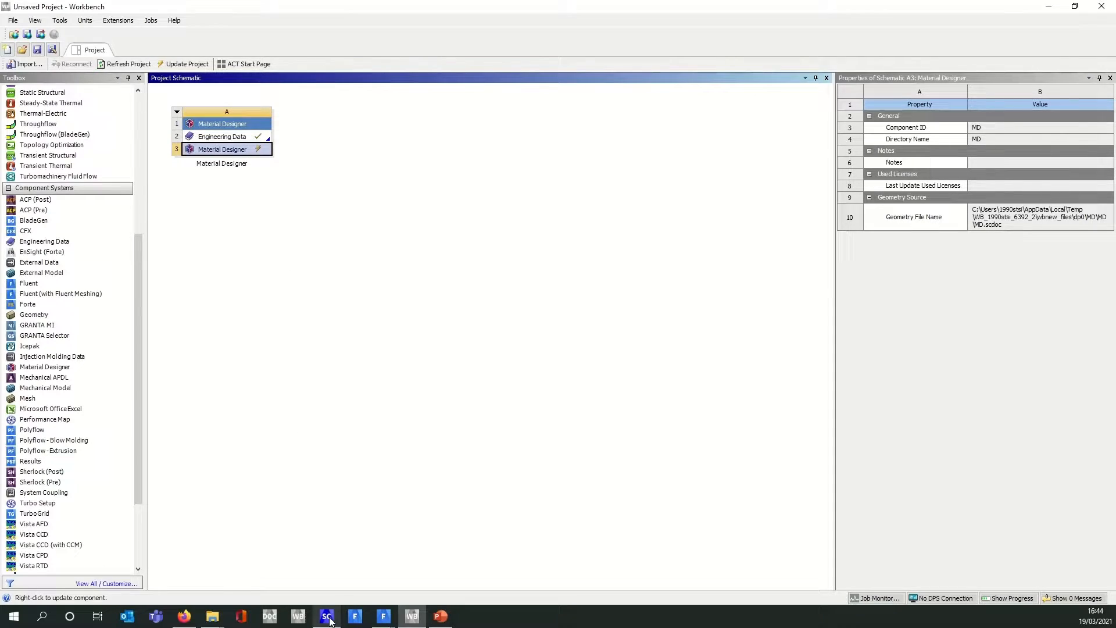
left_click(327, 616)
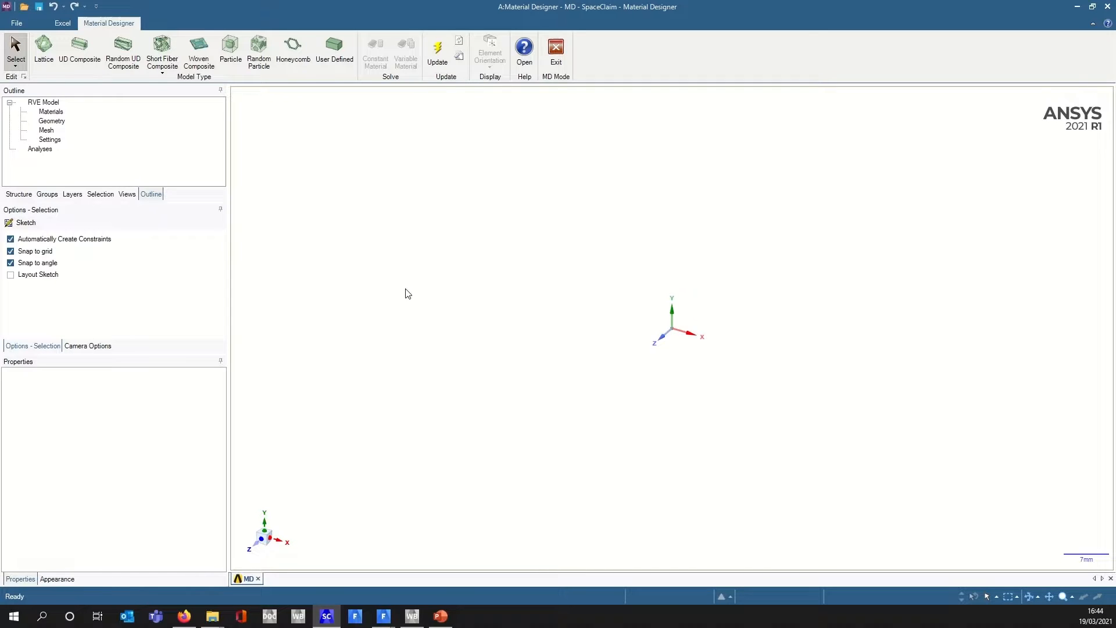
mouse_move(46, 75)
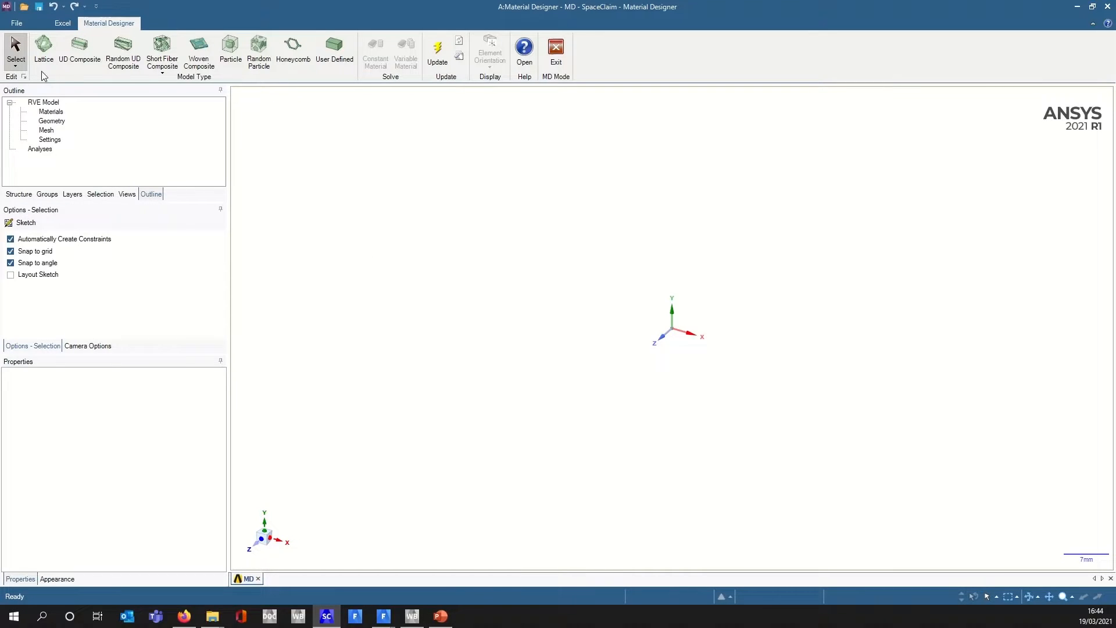
mouse_move(163, 53)
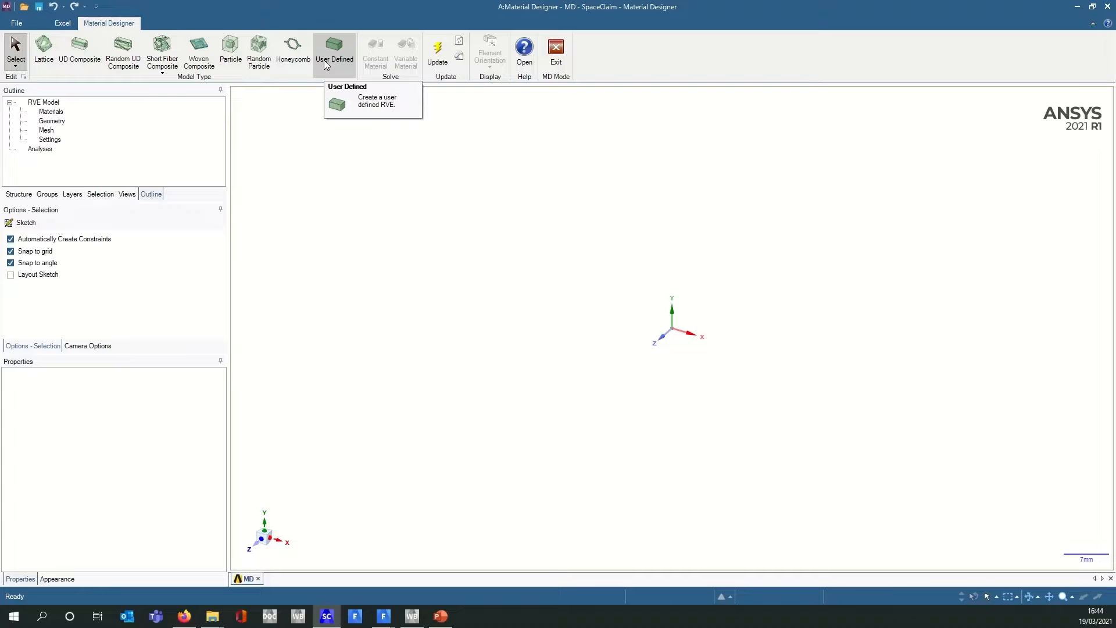
mouse_move(162, 52)
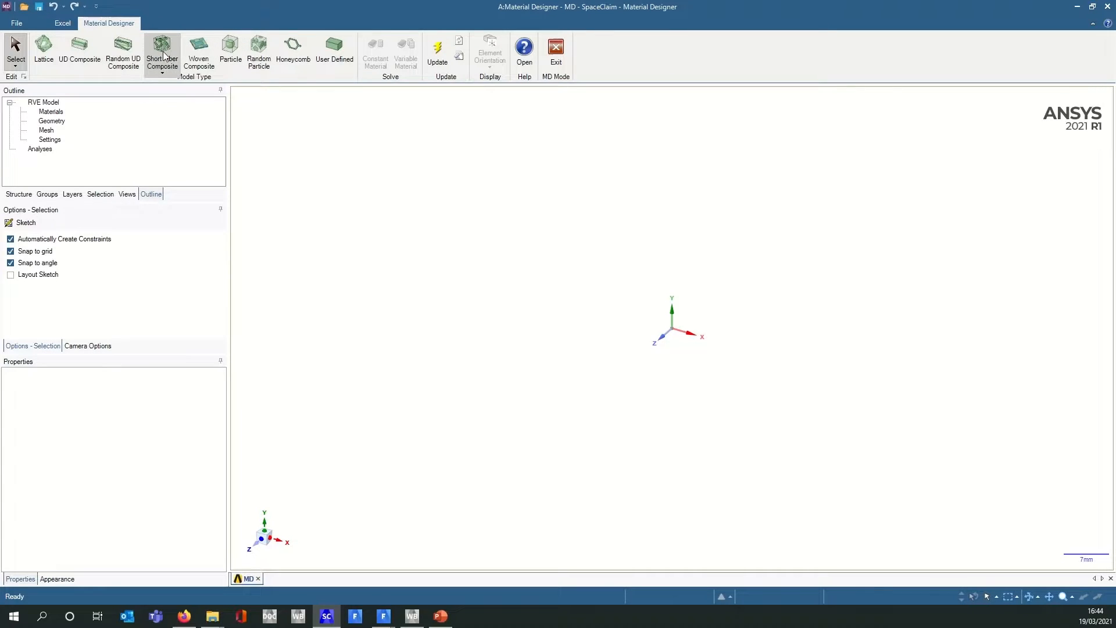
left_click(163, 52)
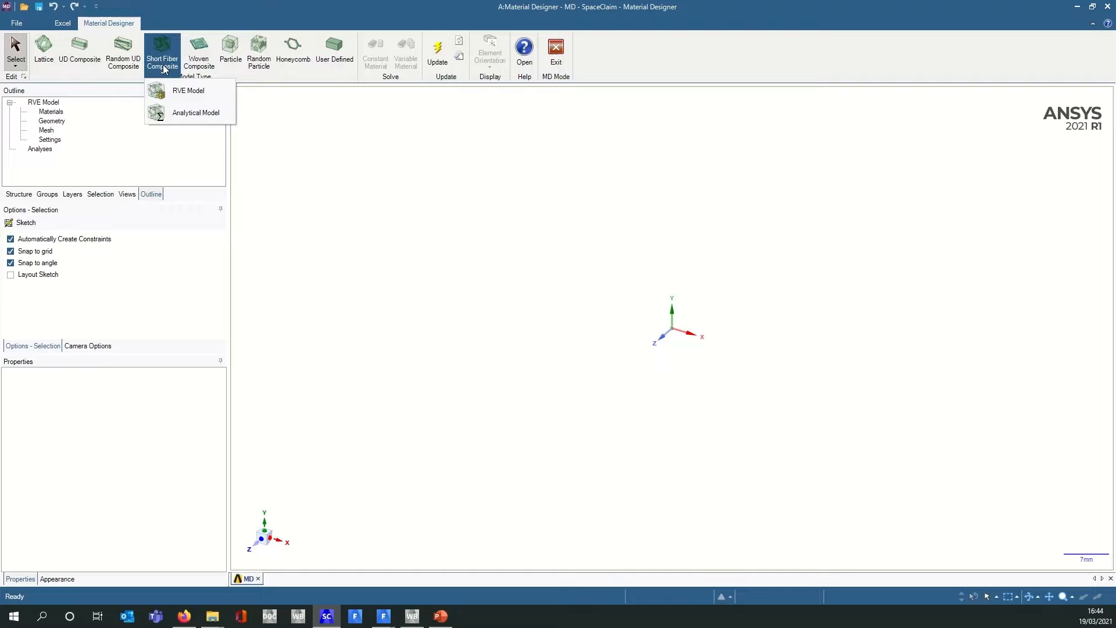
mouse_move(189, 90)
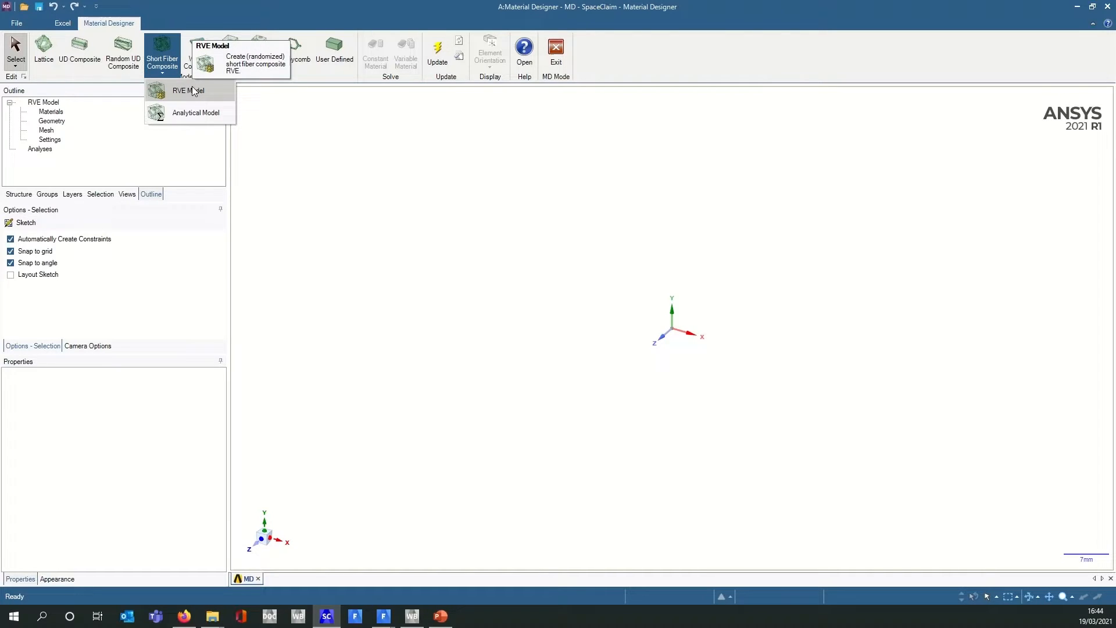
left_click(184, 90)
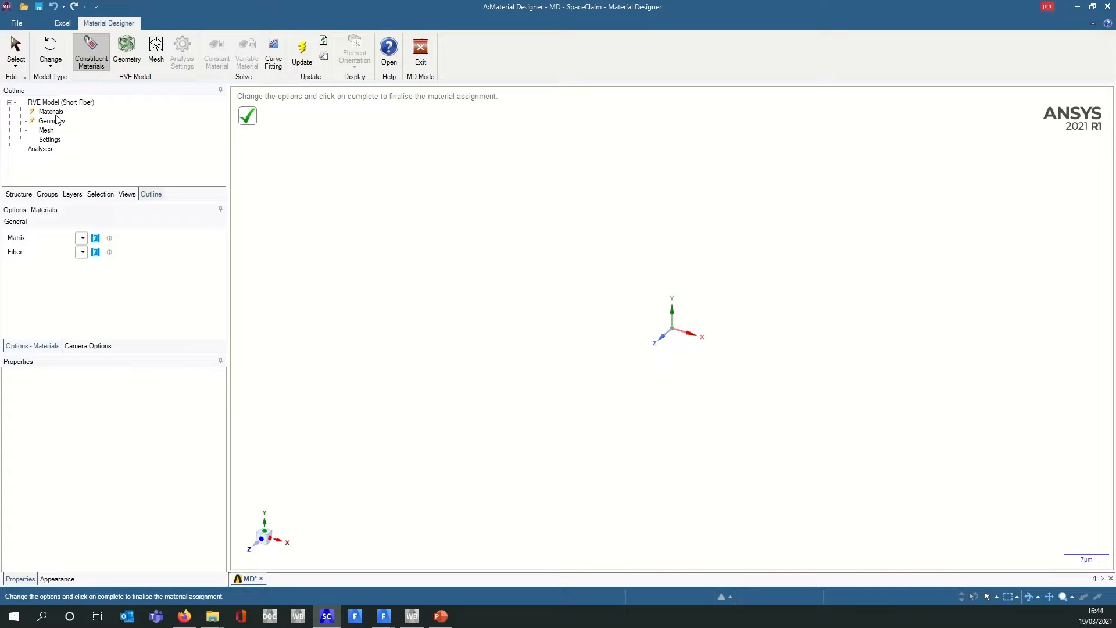
Assign Structural Steel as both the matrix and fiber material and confirm.
left_click(51, 111)
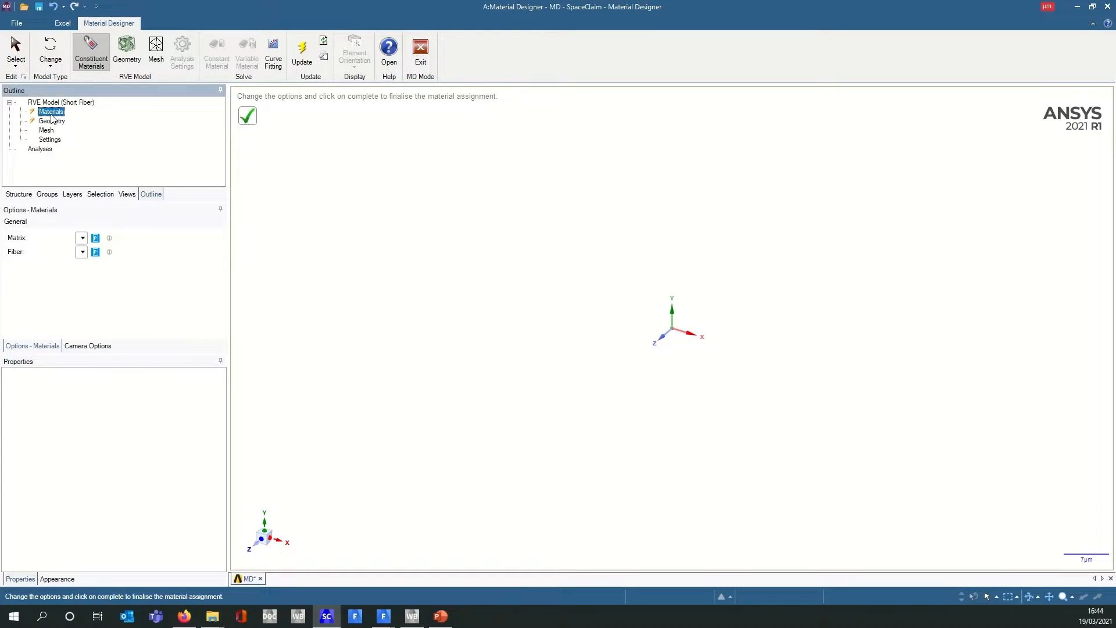
mouse_move(62, 160)
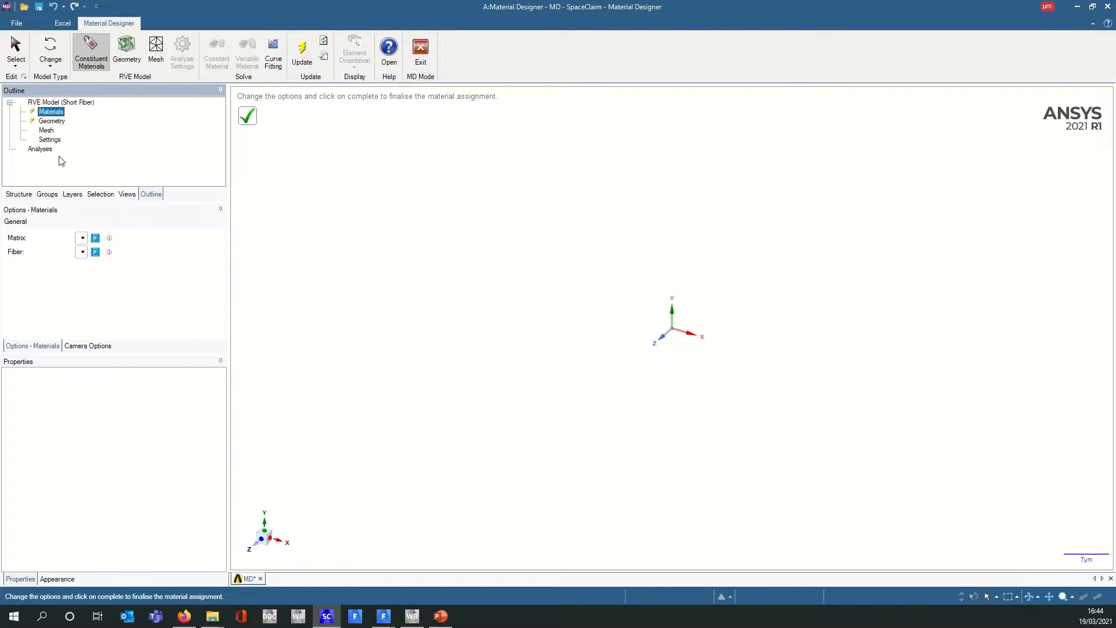
mouse_move(163, 192)
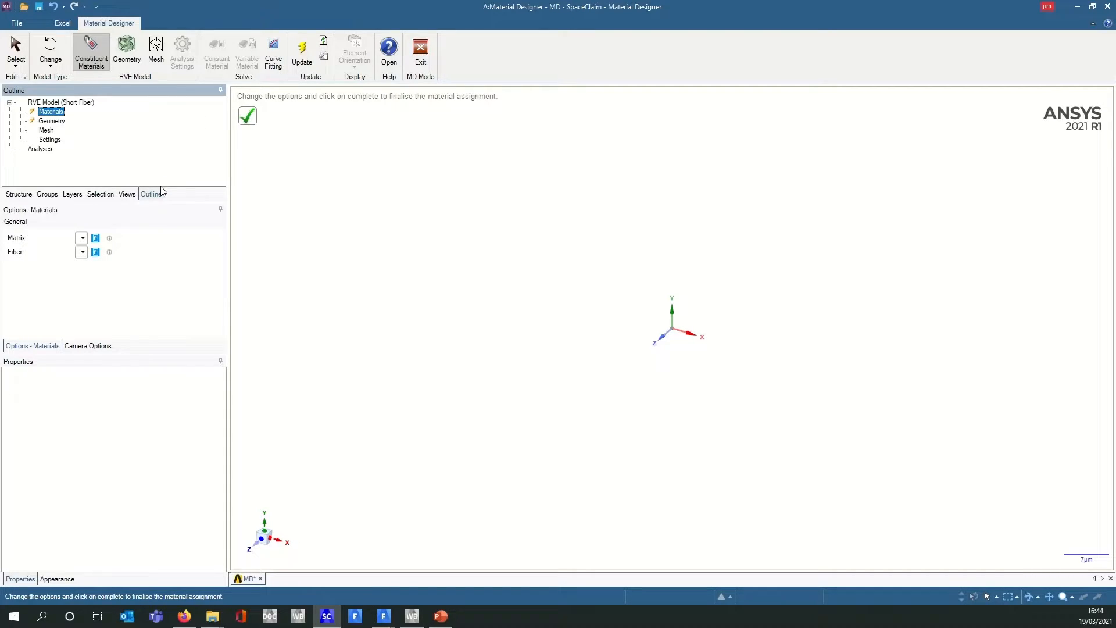
left_click(82, 237)
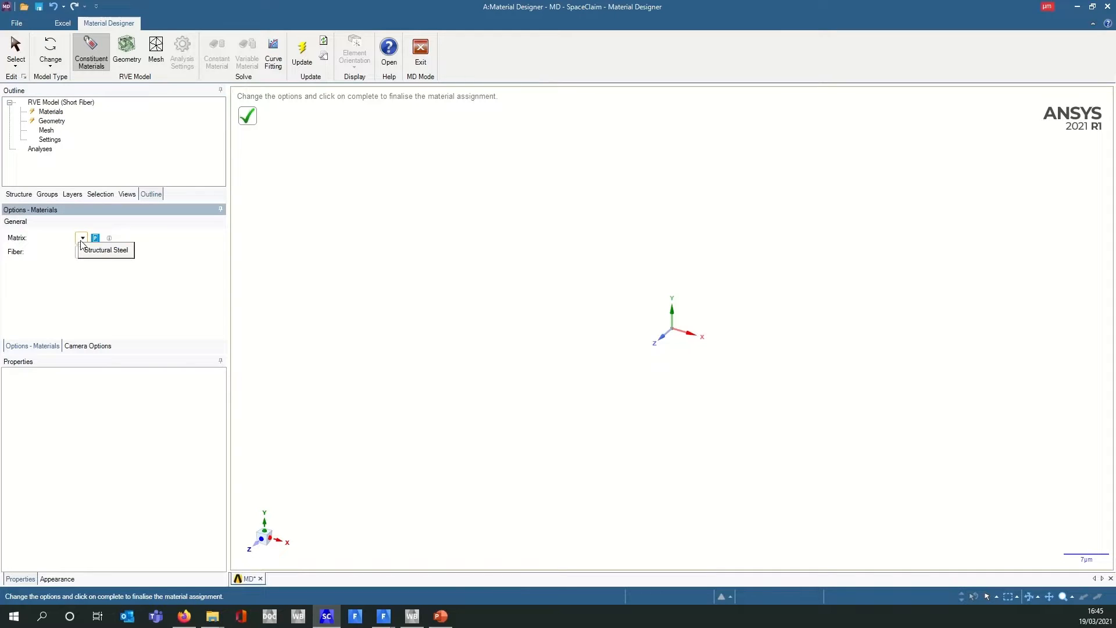
left_click(105, 250)
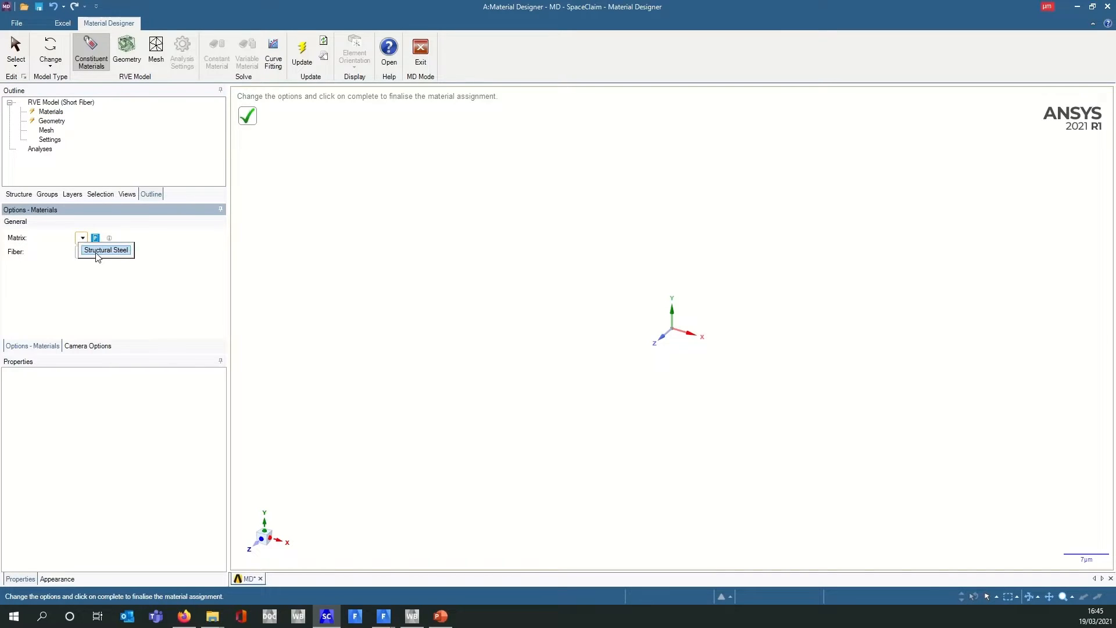
left_click(106, 250)
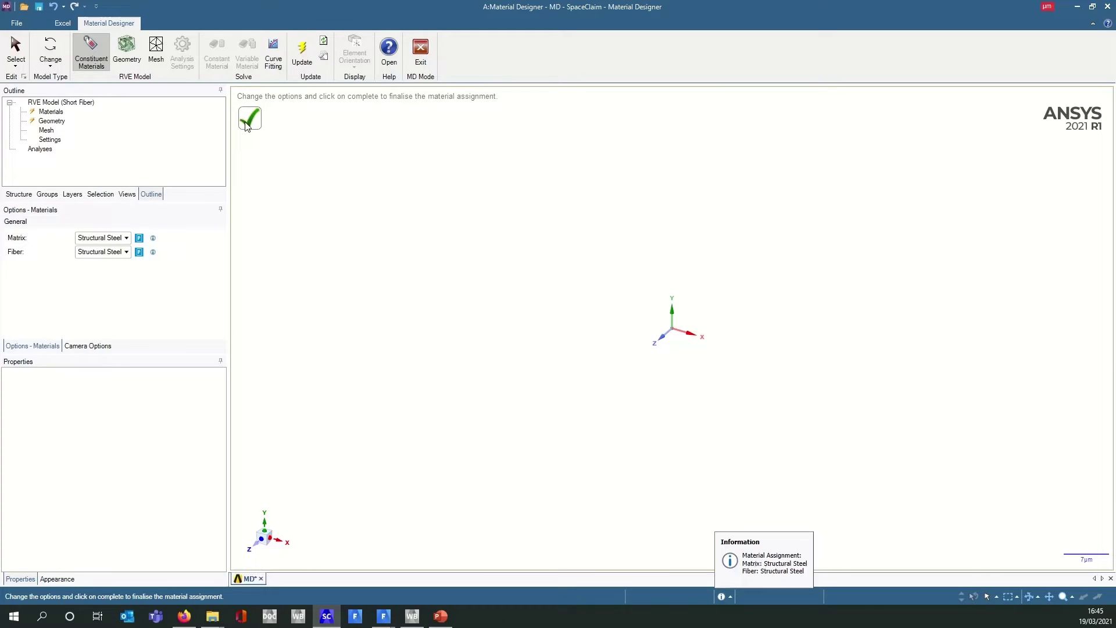
left_click(51, 120)
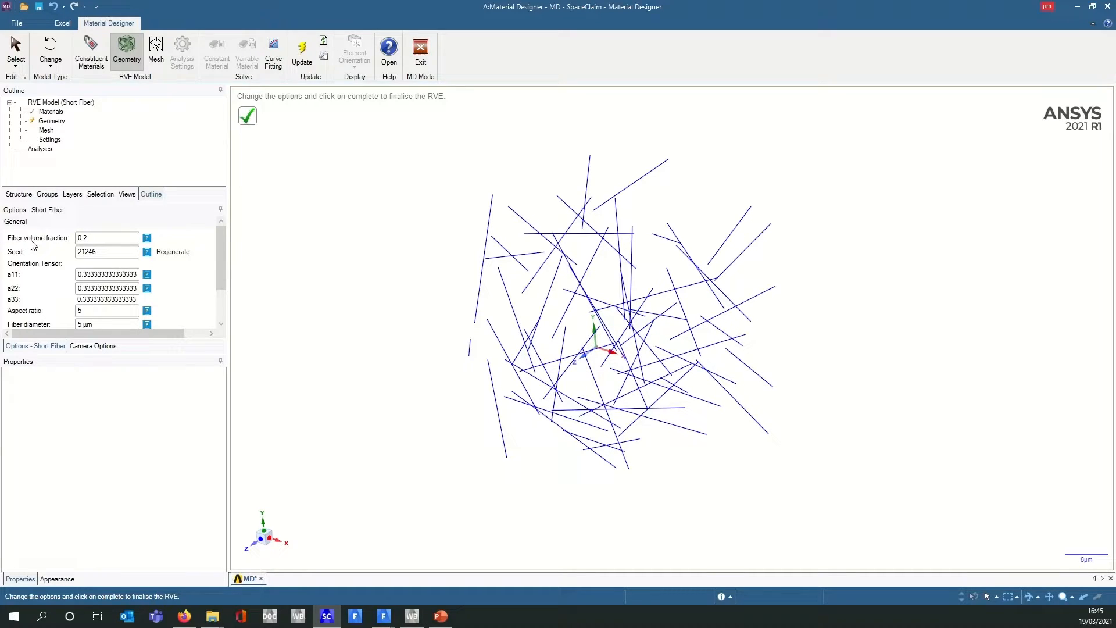
Set the fiber options (aspect ratio 5, 5 µm diameter) and complete the RVE cube.
left_click(107, 237)
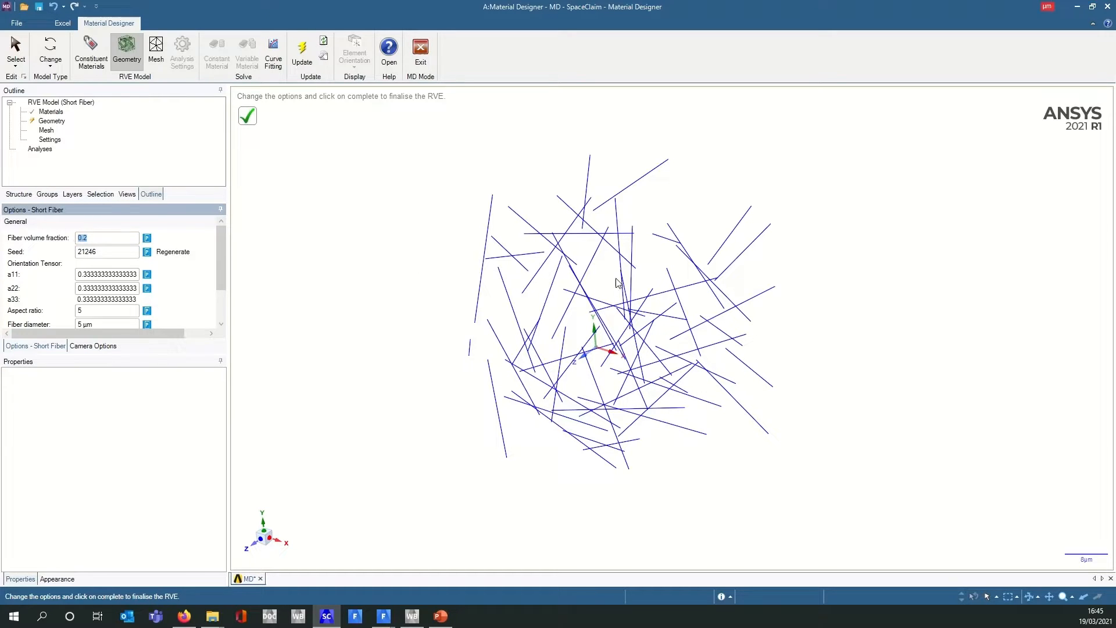
mouse_move(321, 290)
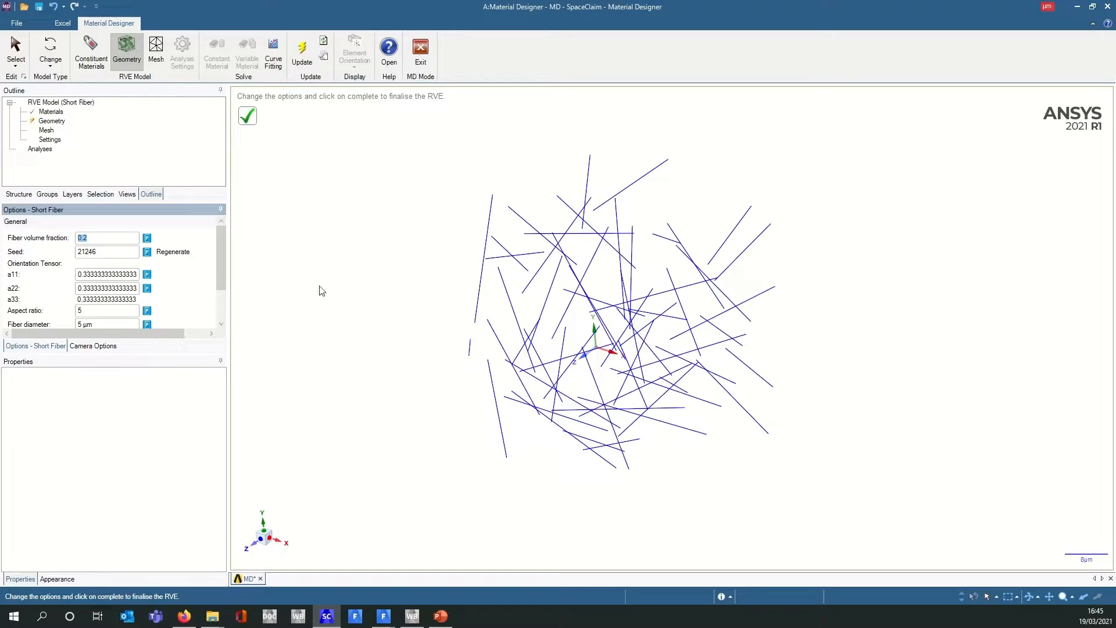
mouse_move(20, 273)
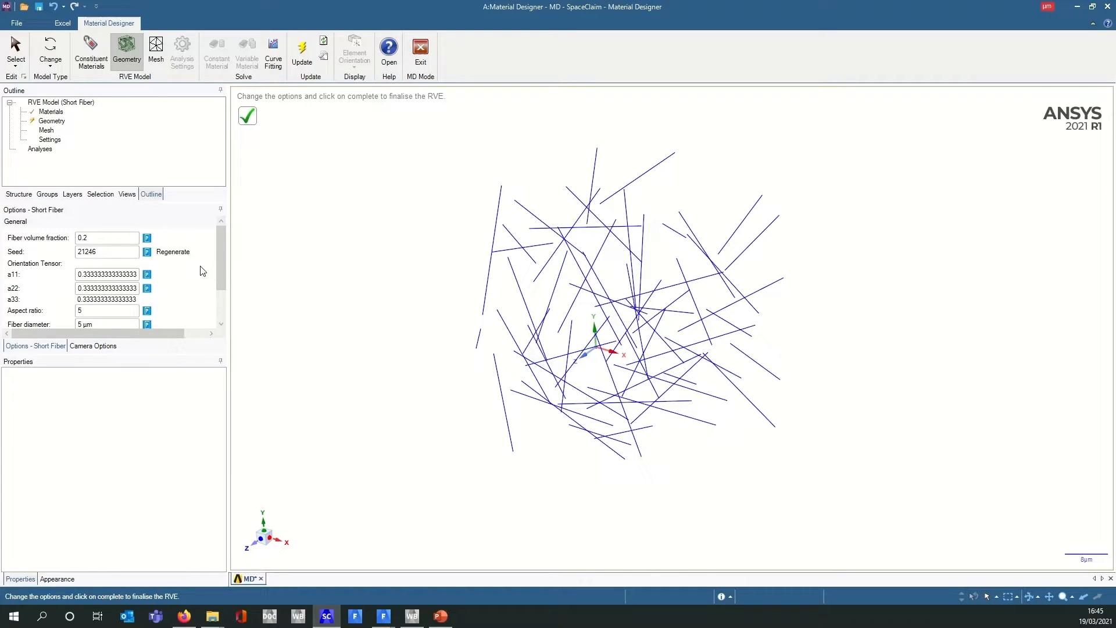
scroll("down", 3)
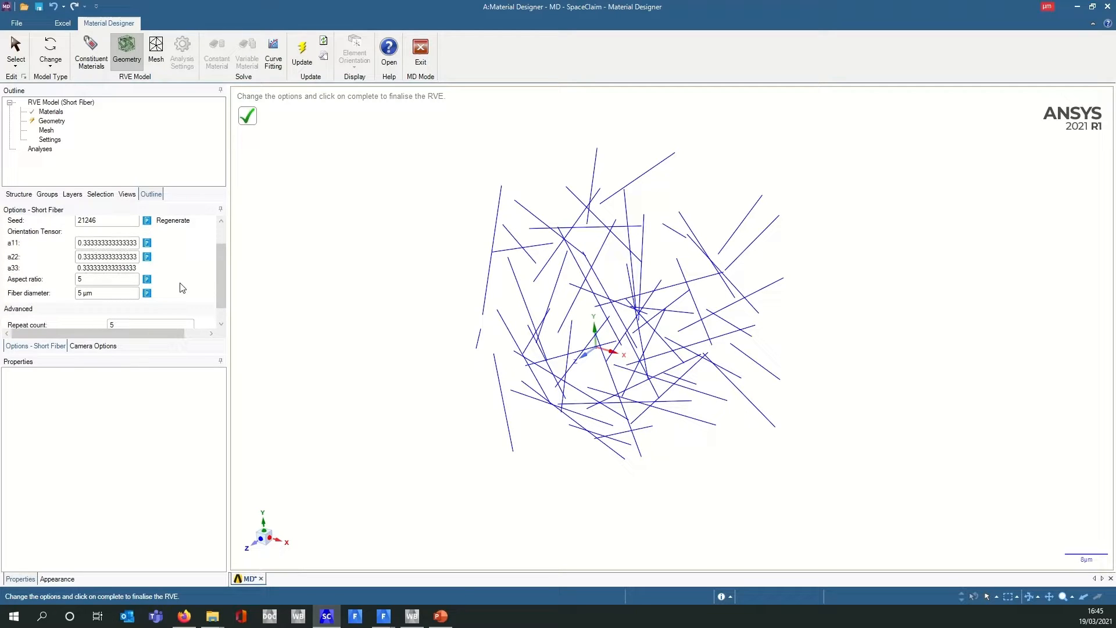
mouse_move(561, 270)
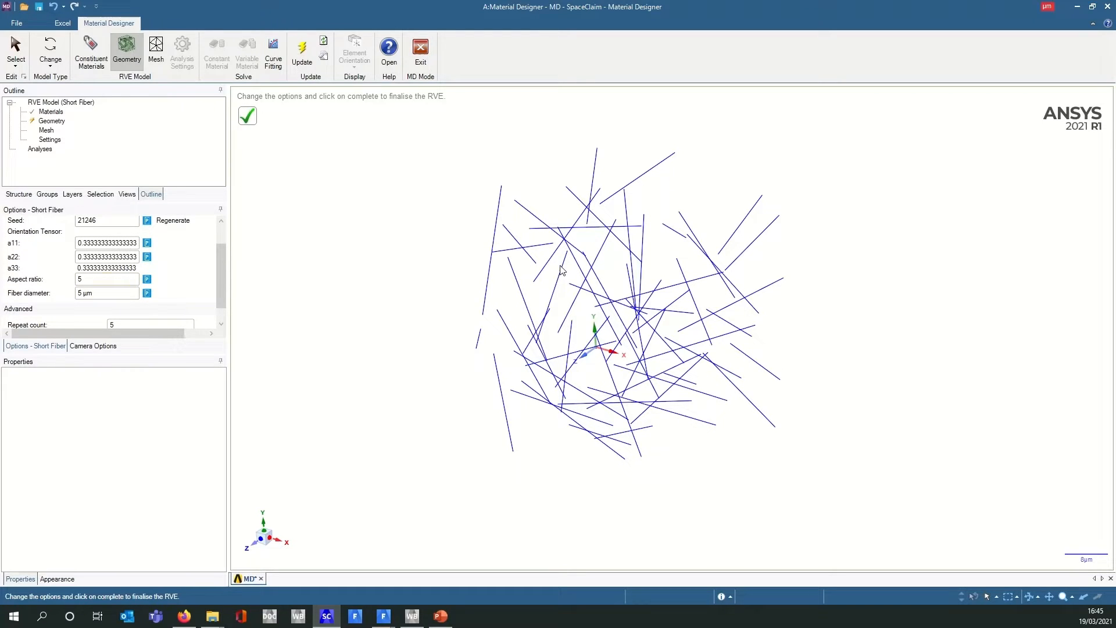
mouse_move(294, 276)
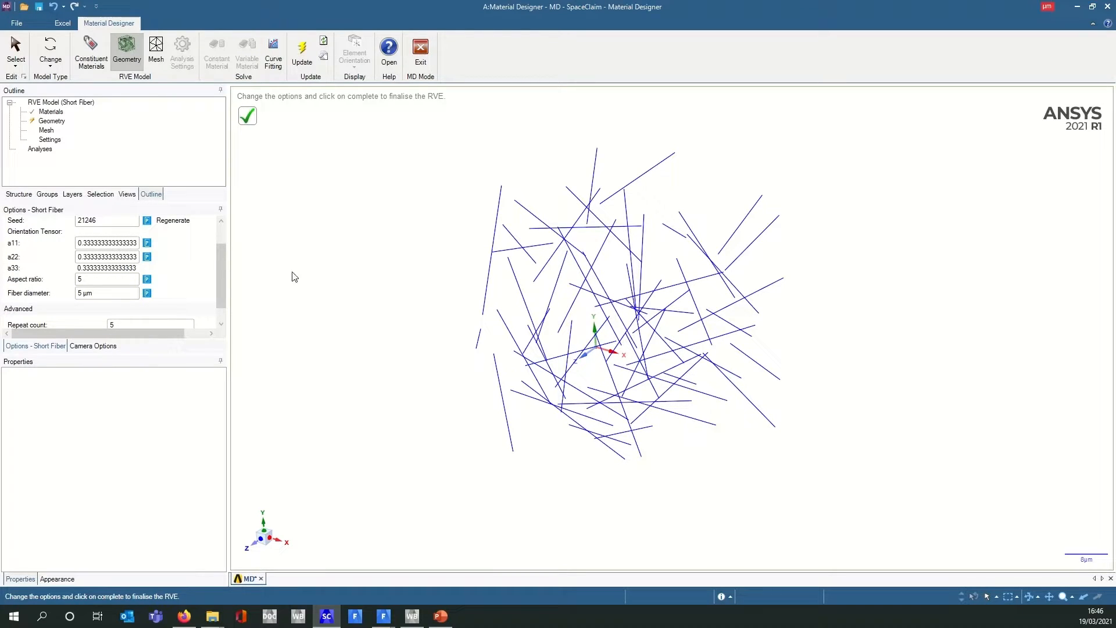
left_click(107, 279)
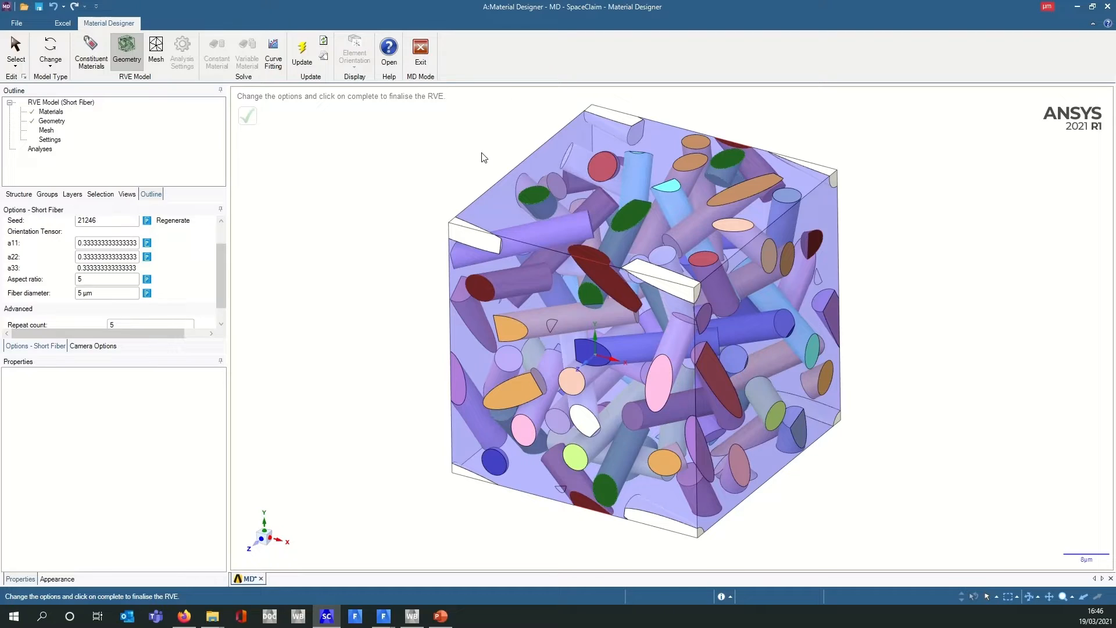
mouse_move(325, 195)
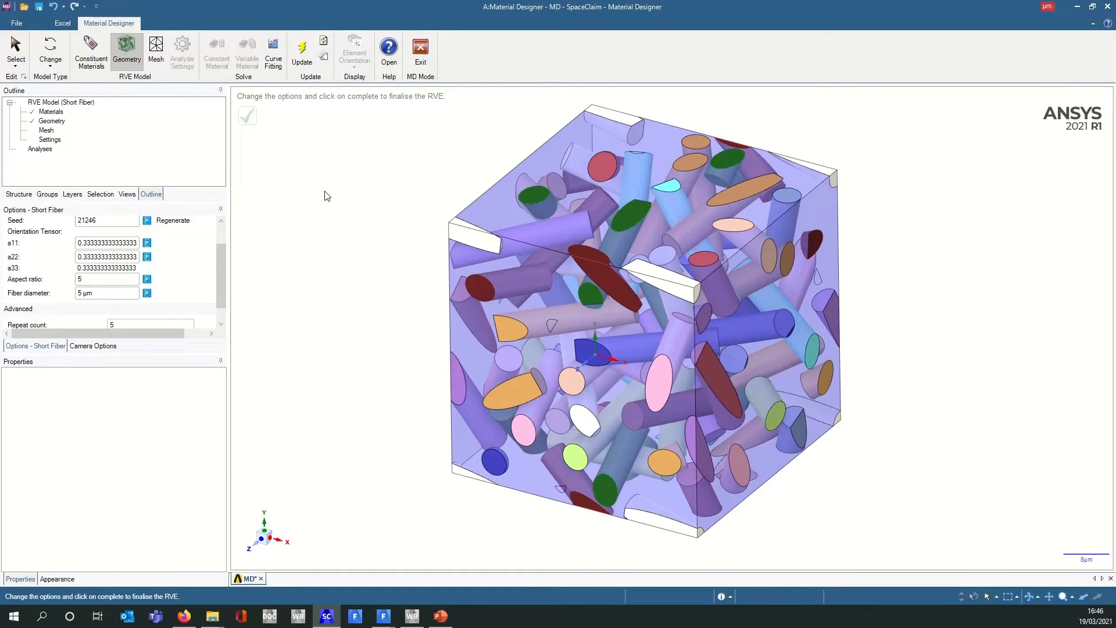
mouse_move(274, 151)
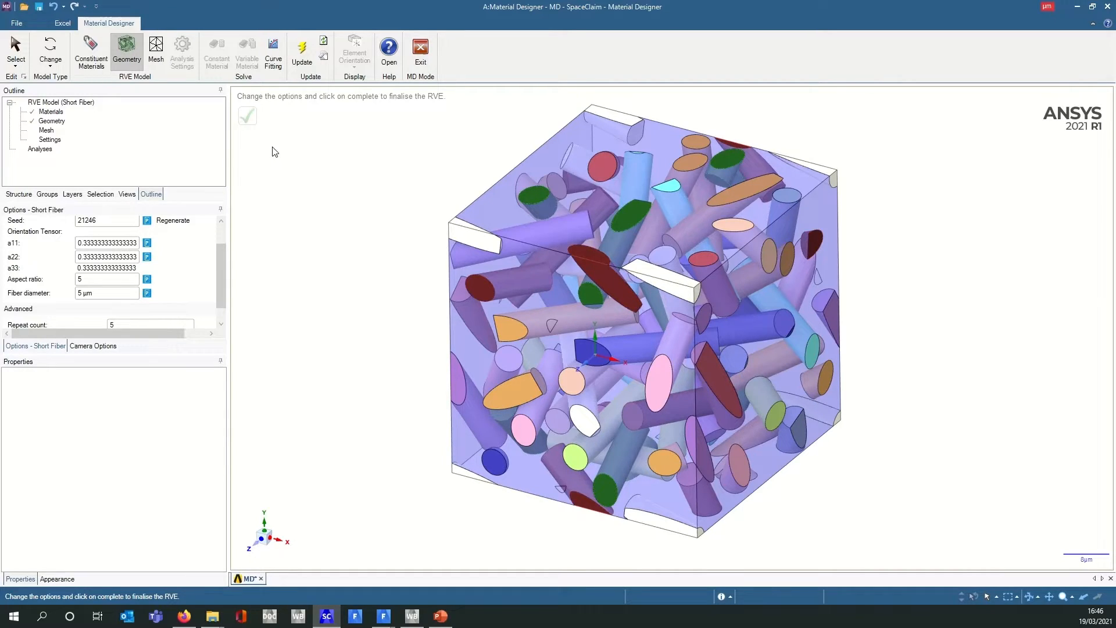
mouse_move(420, 49)
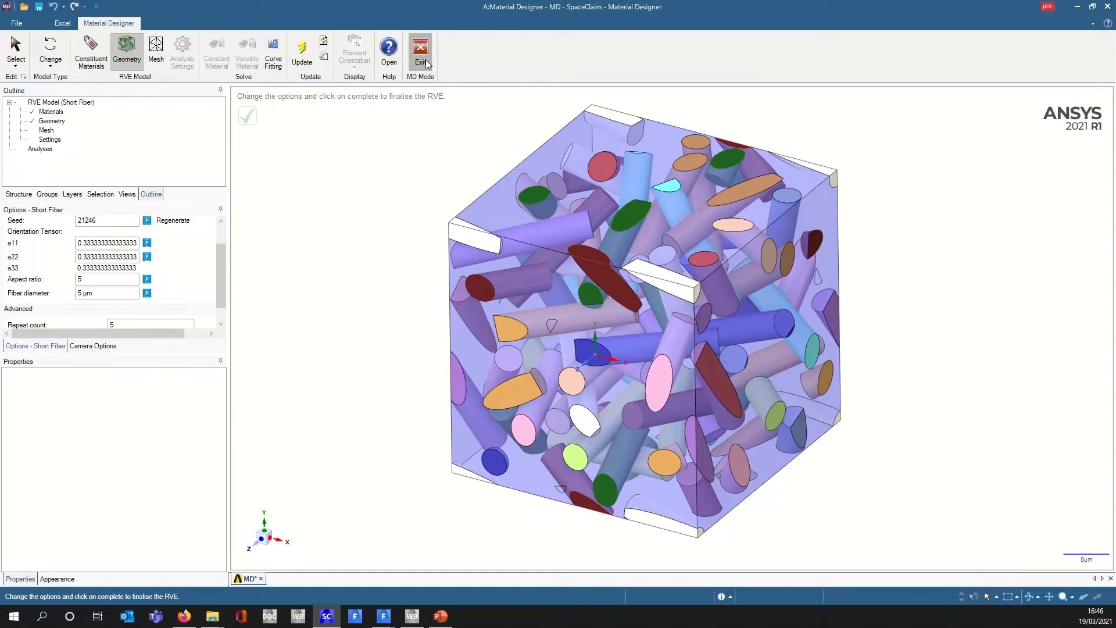
Exit MD mode and show the Structure tree listing the Matrix and Fiber bodies.
left_click(420, 48)
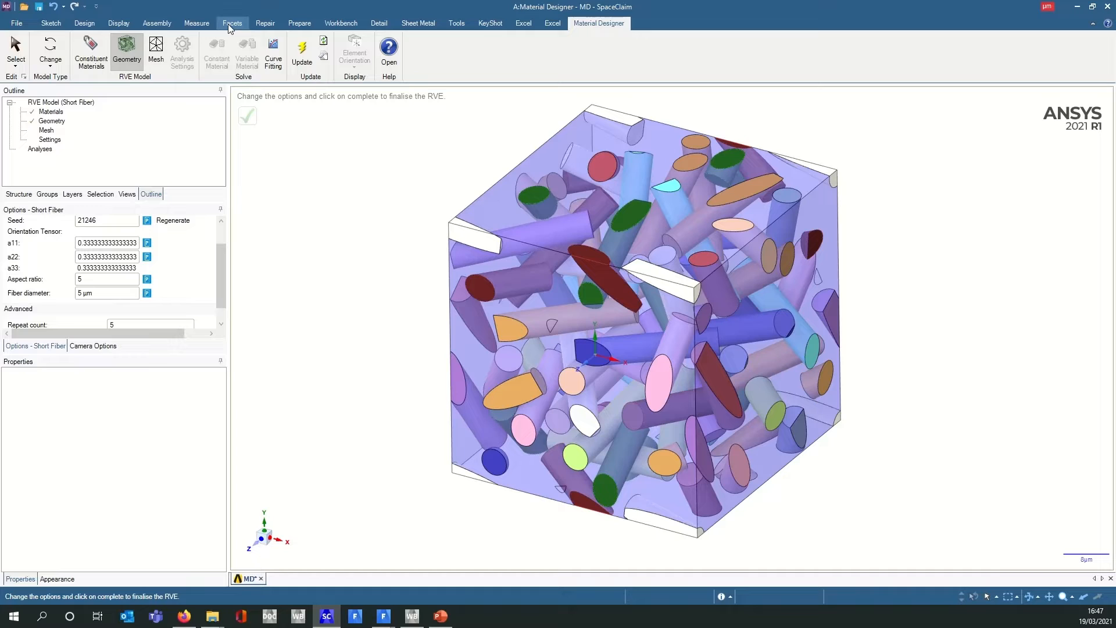
left_click(84, 23)
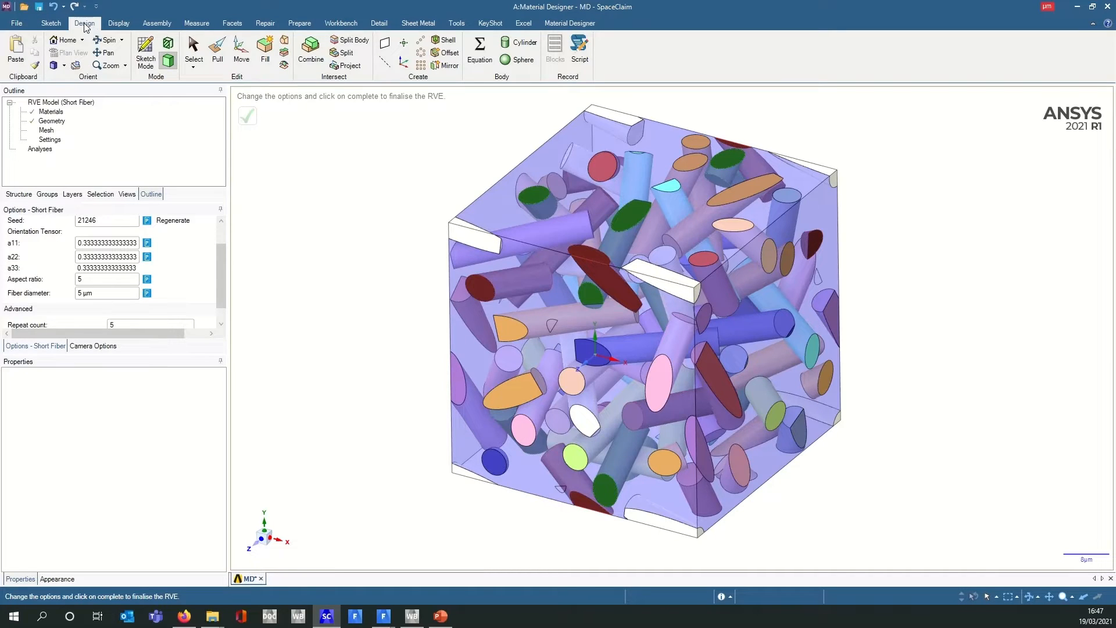
mouse_move(467, 165)
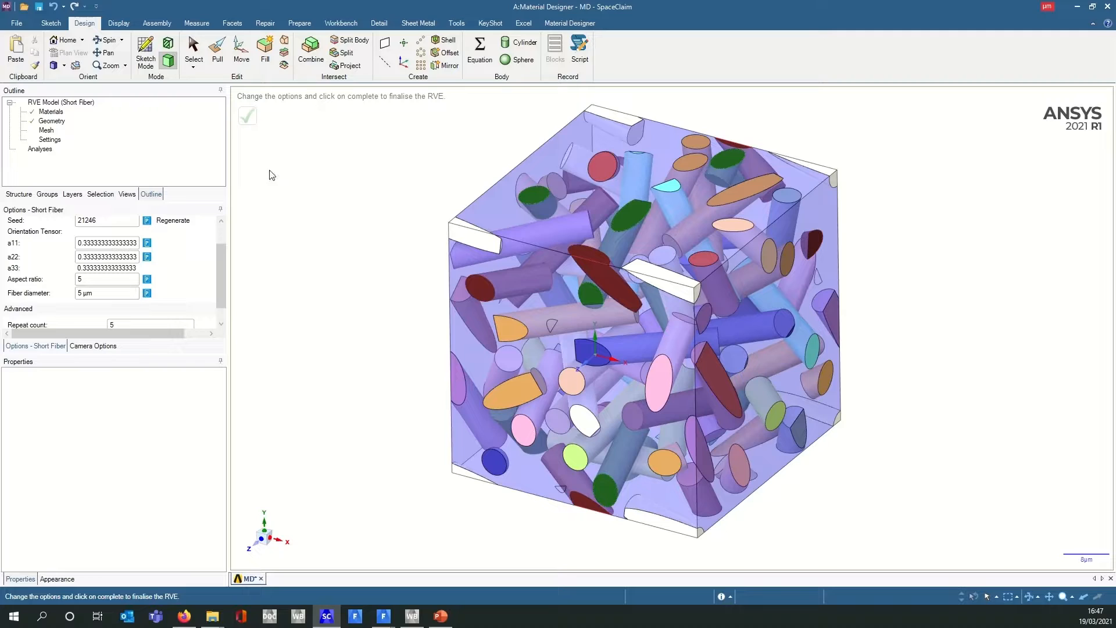
left_click(18, 193)
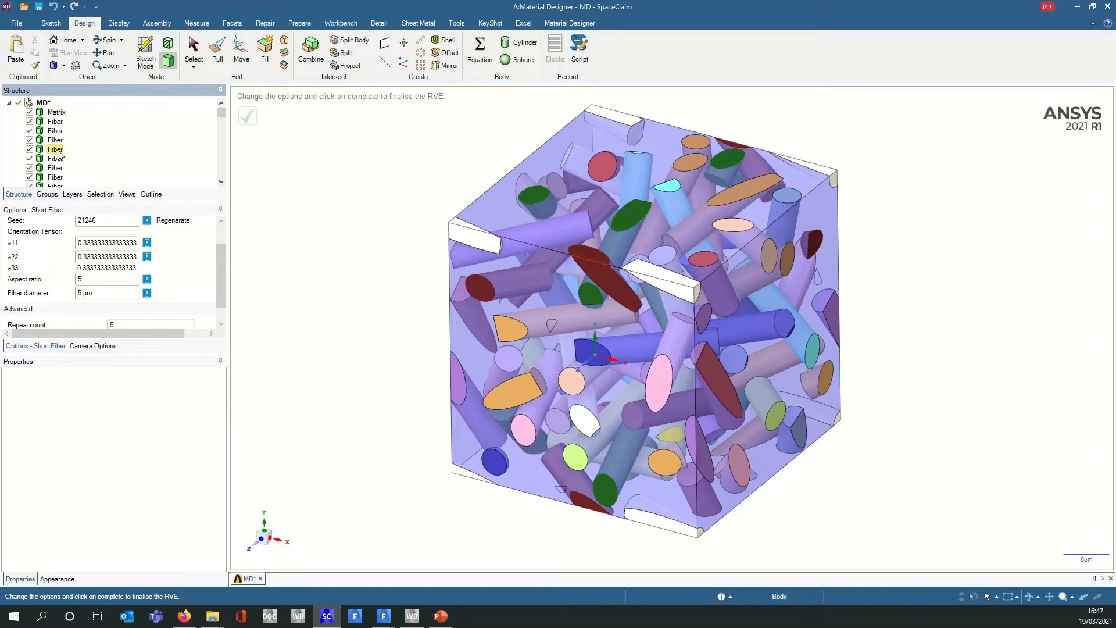
Delete all Fiber bodies leaving the perforated Matrix, then check the Groups list.
scroll("down", 3)
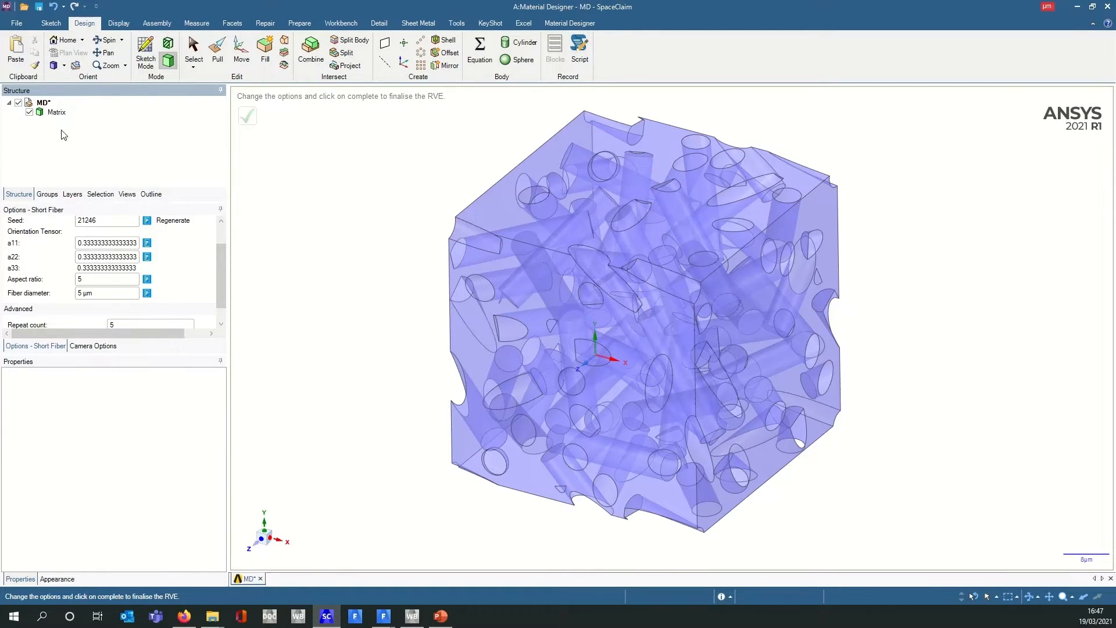
left_click(56, 112)
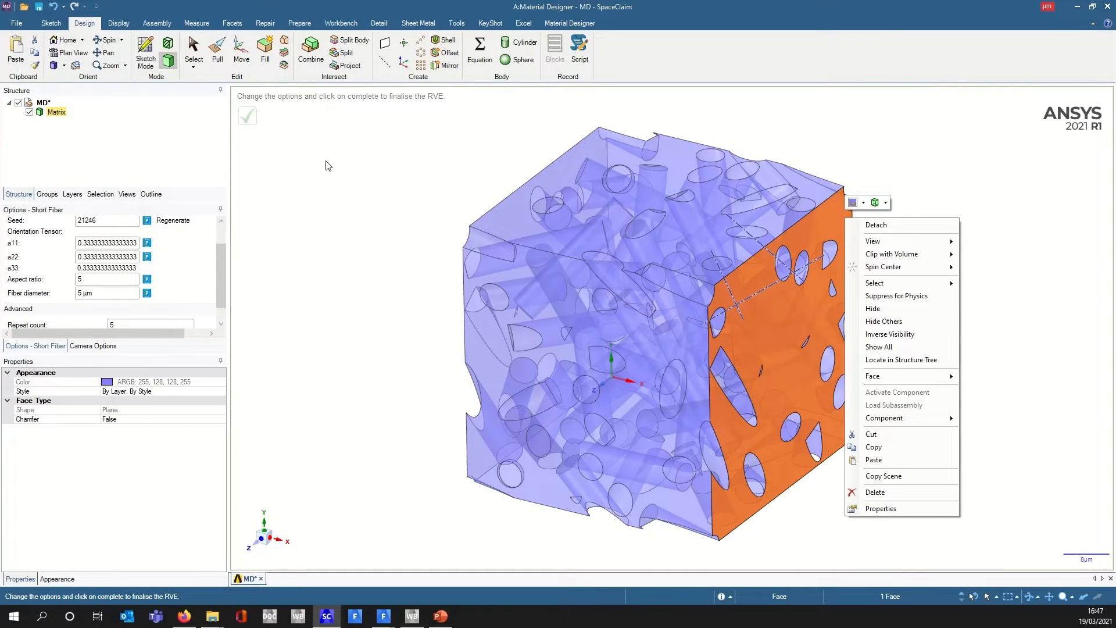
left_click(47, 193)
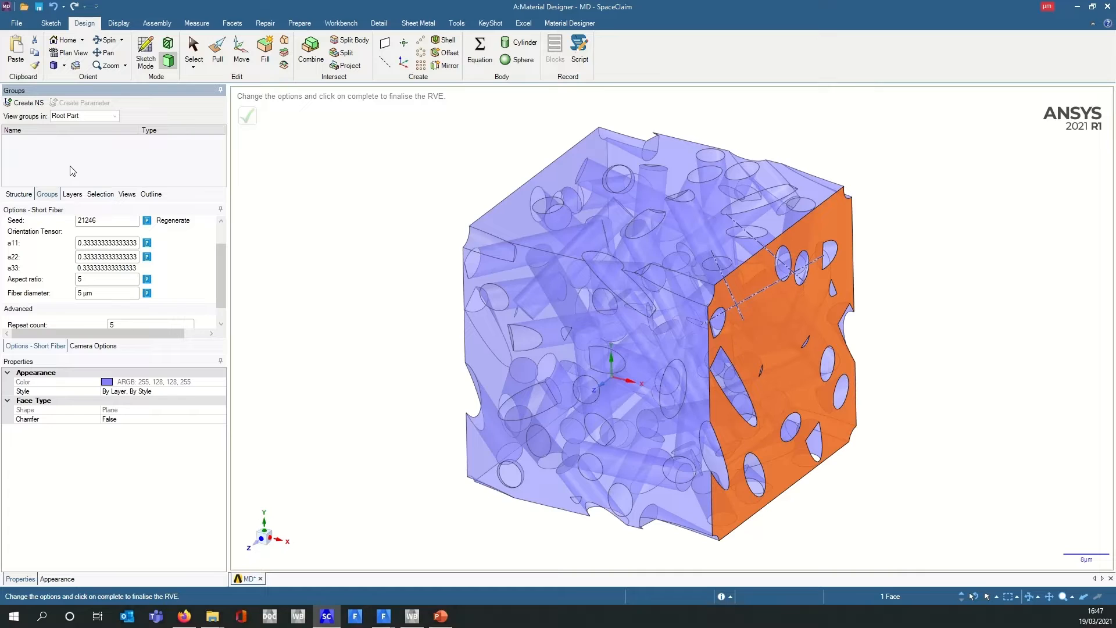
mouse_move(592, 274)
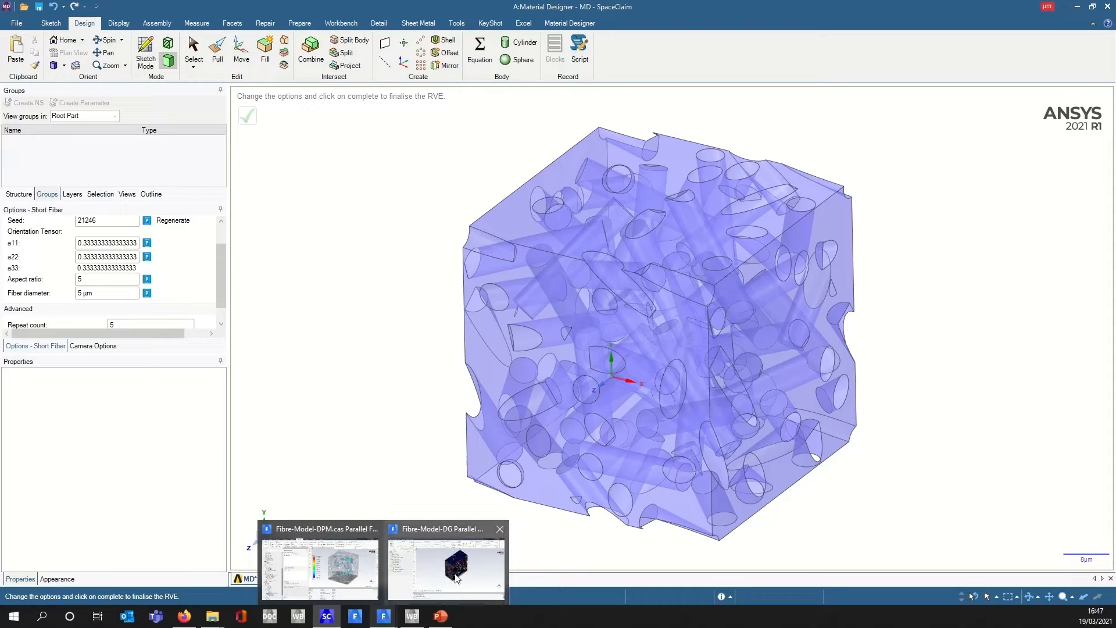
Describe the geometry as fluid and solid regions and apply wall, velocity-inlet, pressure-outlet and symmetry boundaries.
left_click(445, 570)
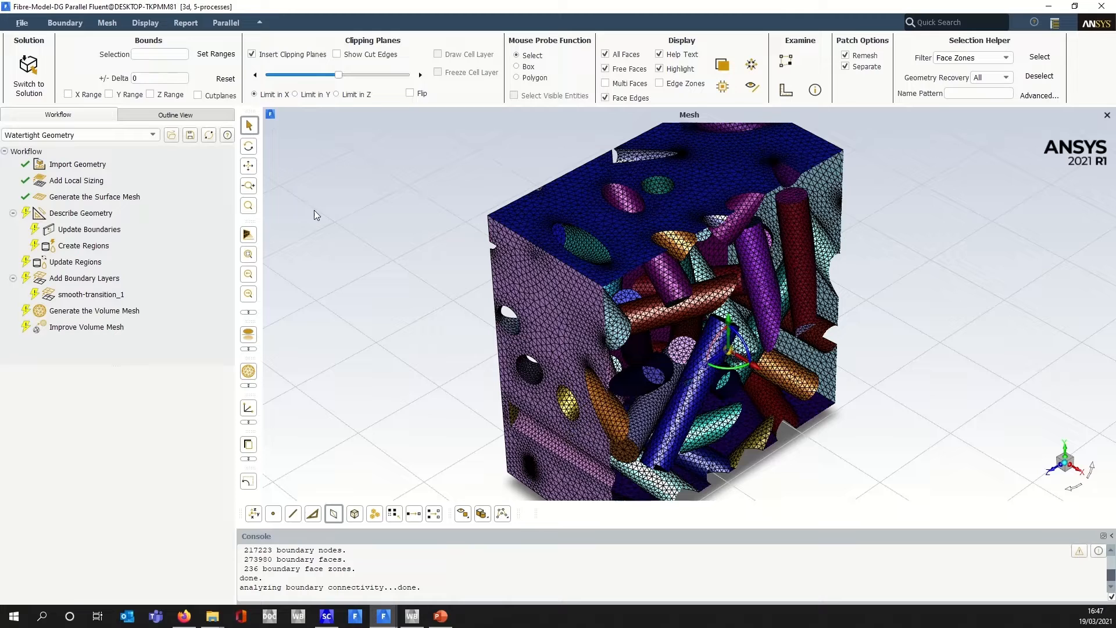
left_click(80, 213)
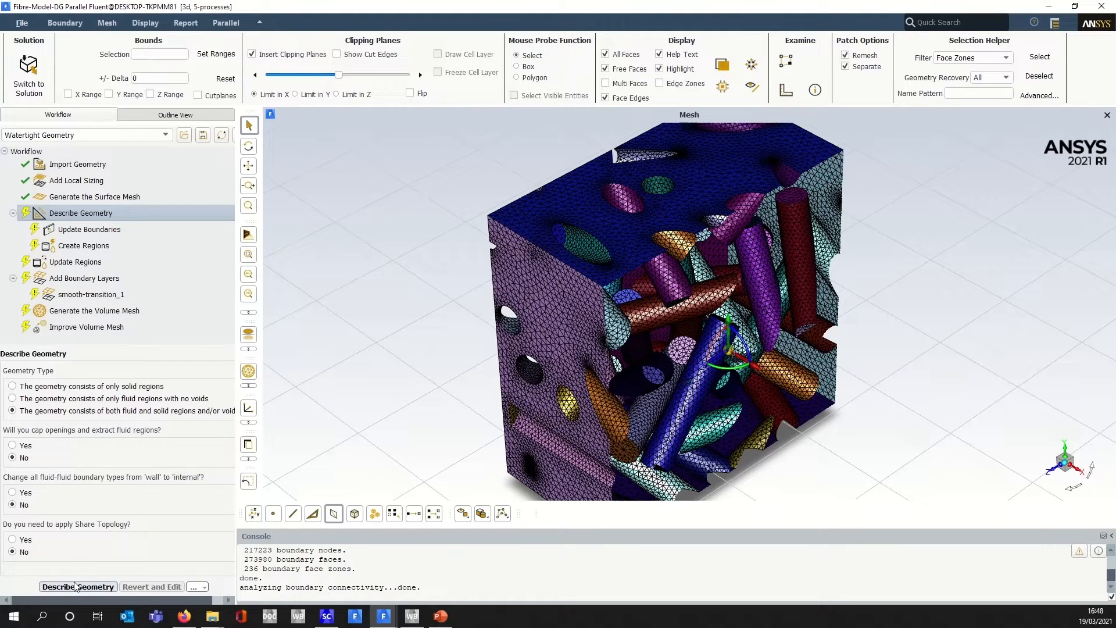
left_click(77, 586)
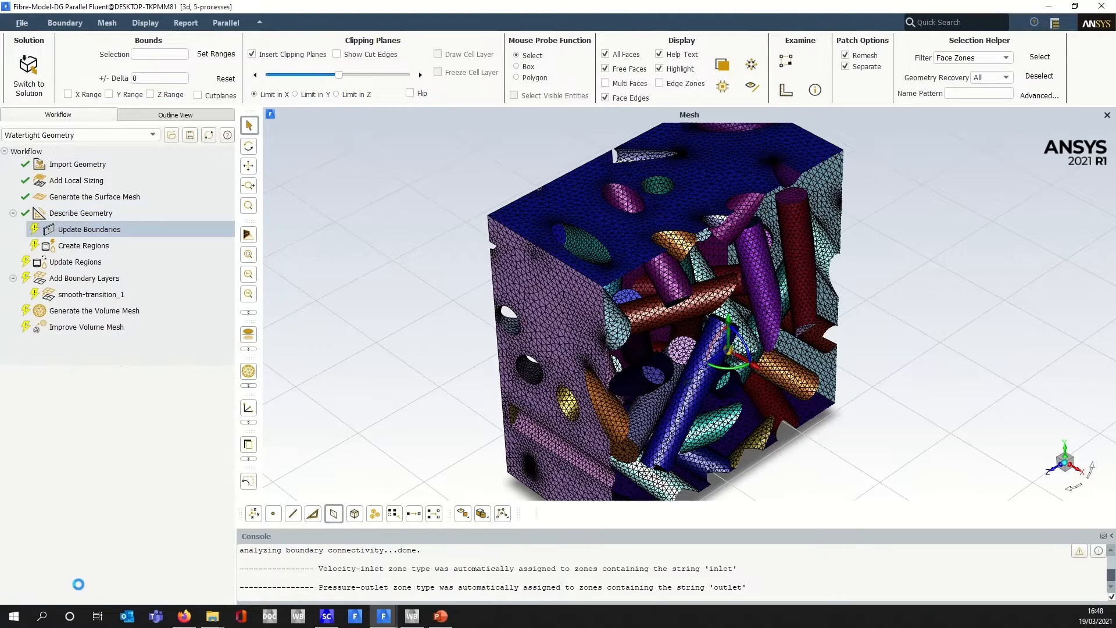
left_click(90, 229)
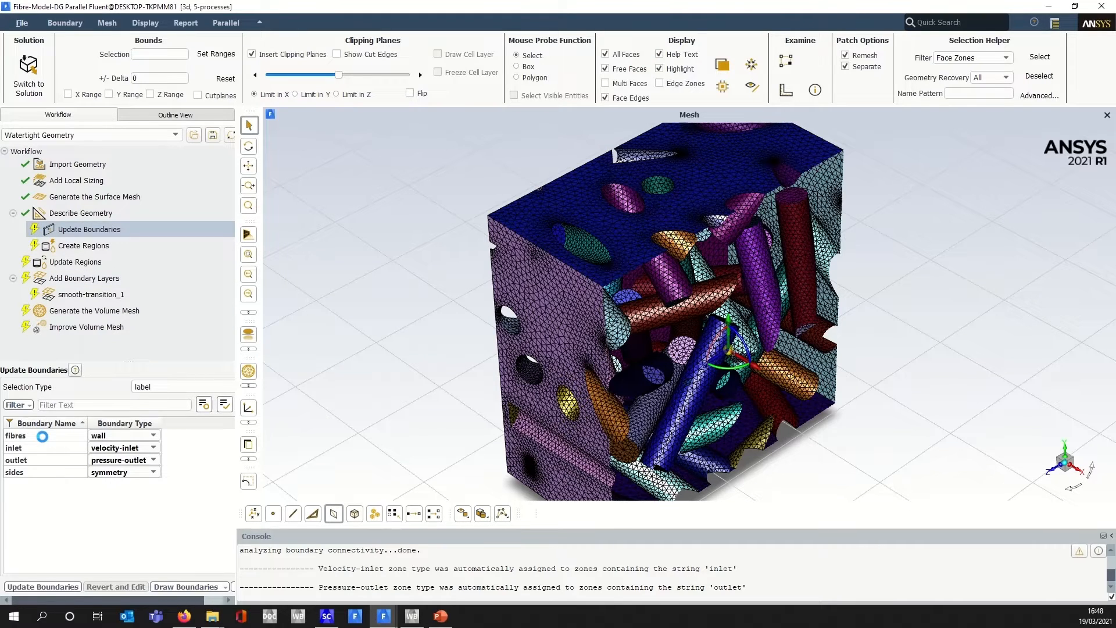
left_click(13, 435)
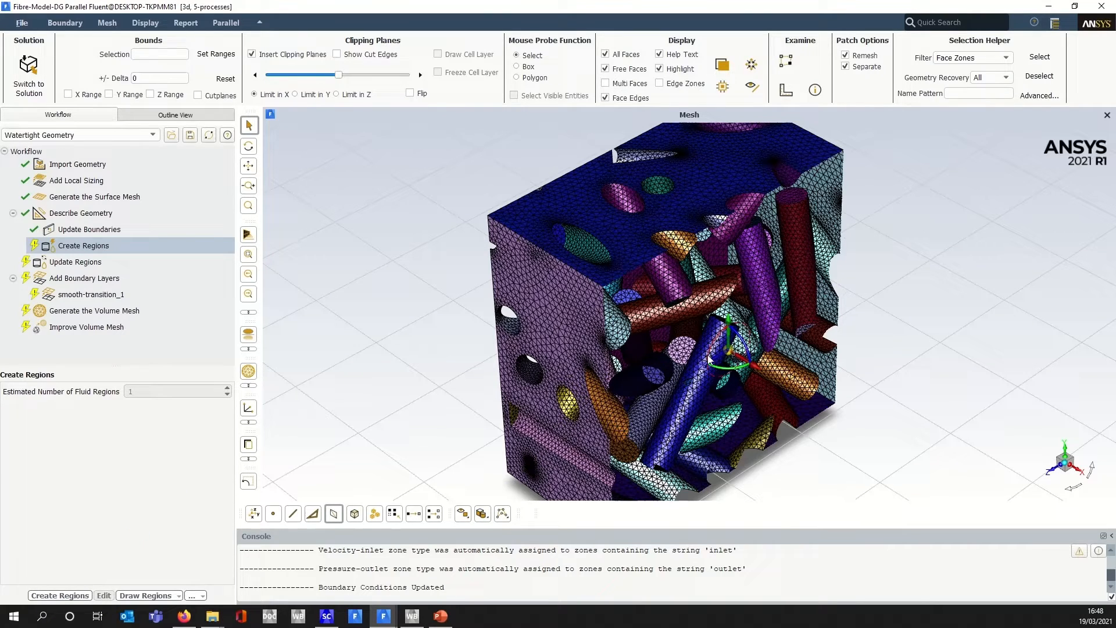
mouse_move(699, 309)
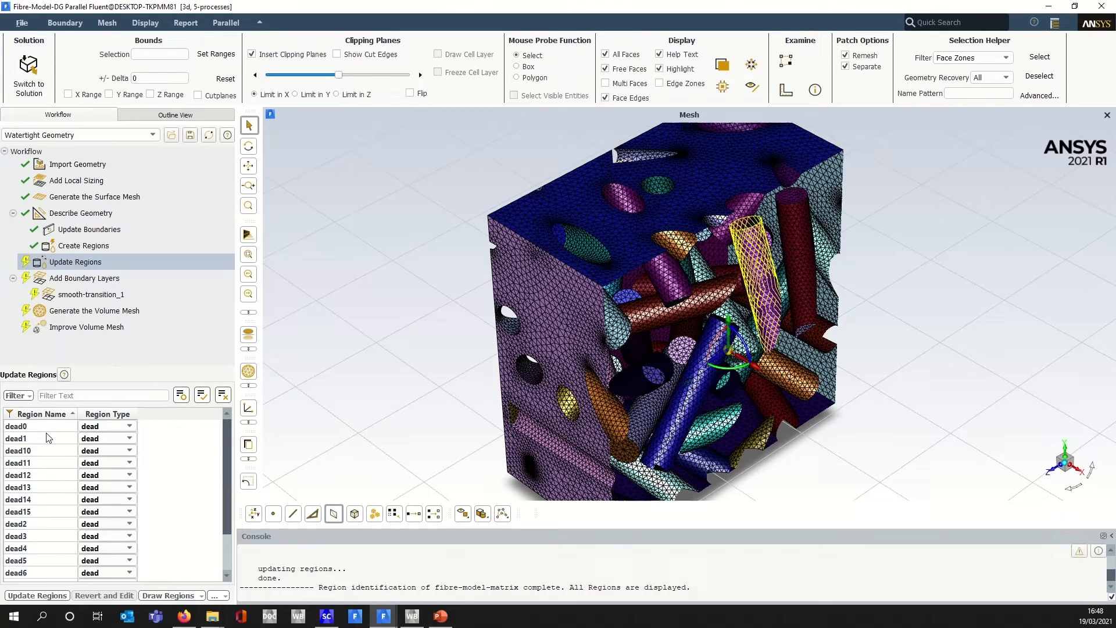
Select the dead fibre regions in the Update Regions table and draw them to verify.
scroll("down", 3)
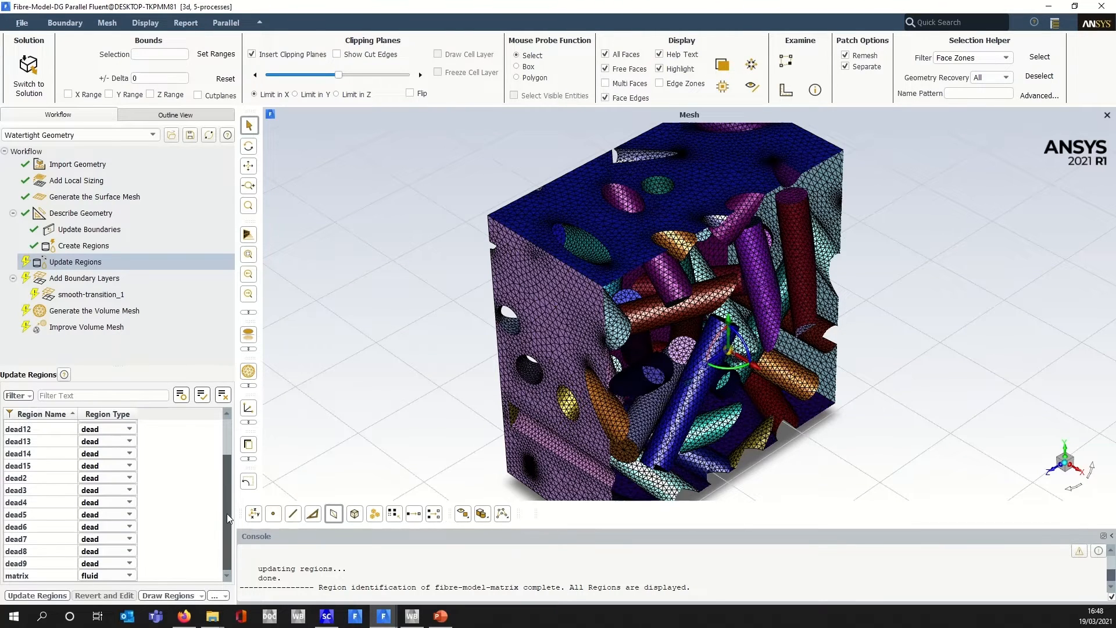
left_click(17, 576)
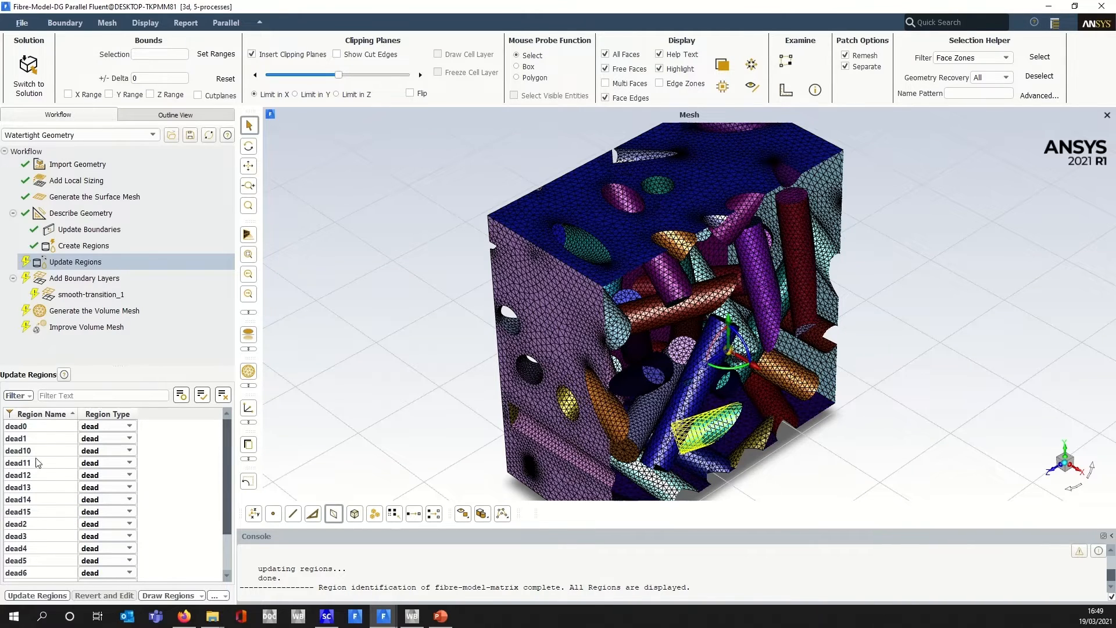
left_click(23, 425)
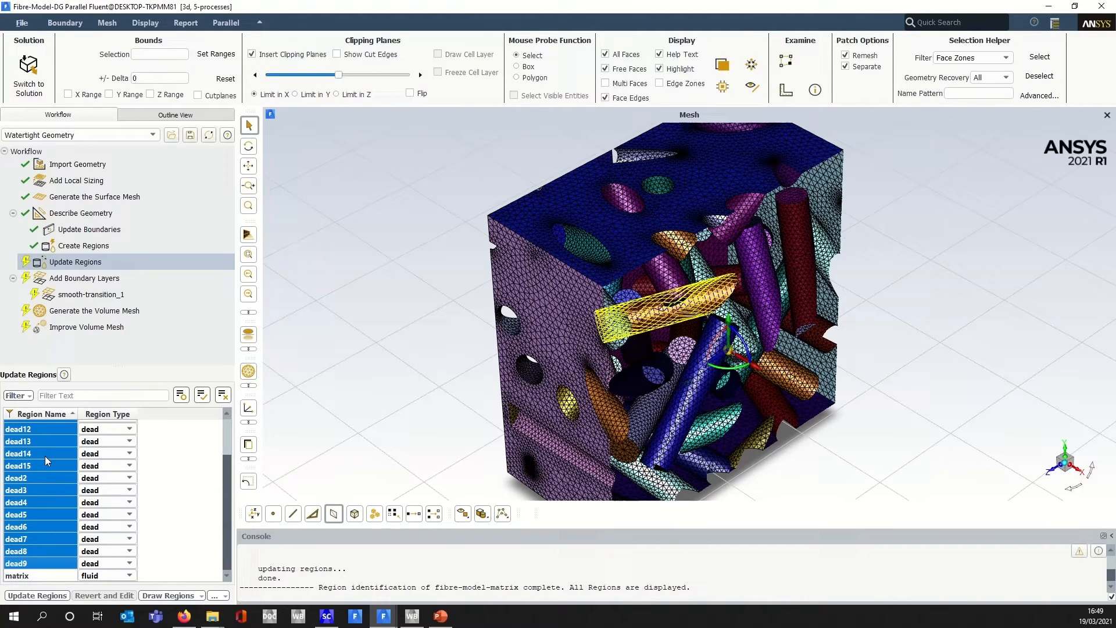
right_click(23, 454)
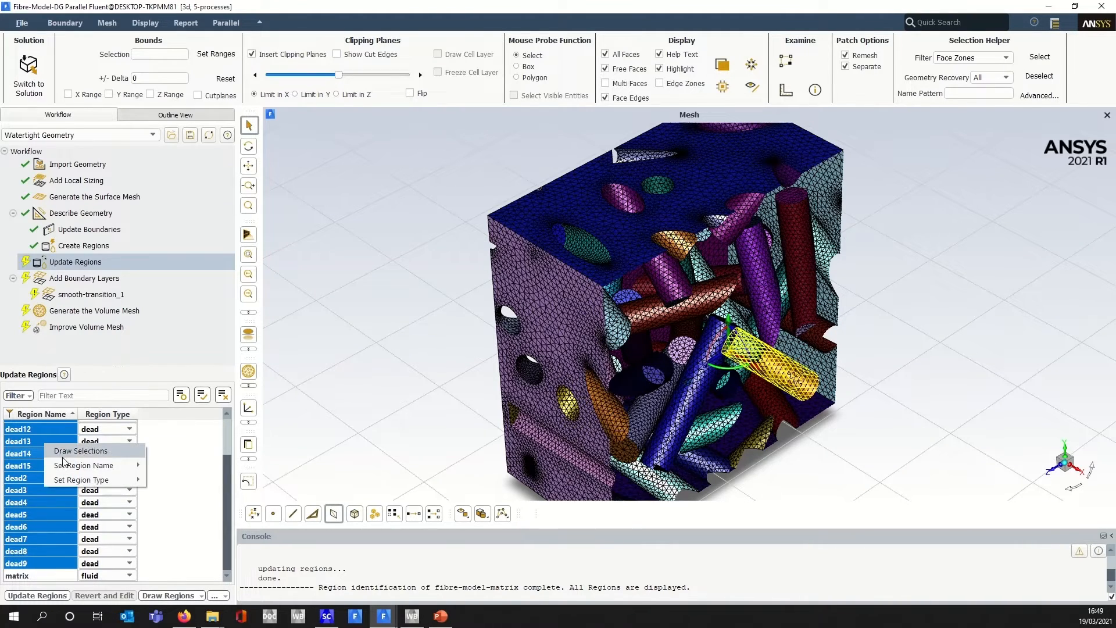
left_click(81, 479)
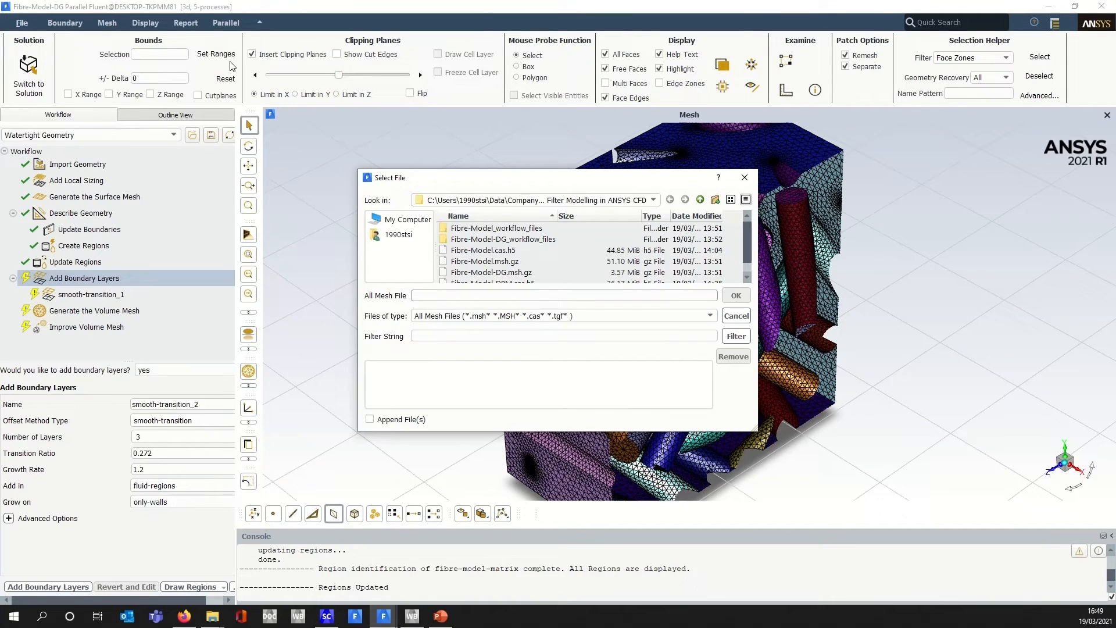
Cancel the file dialog after adding three smooth-transition boundary layers.
left_click(484, 261)
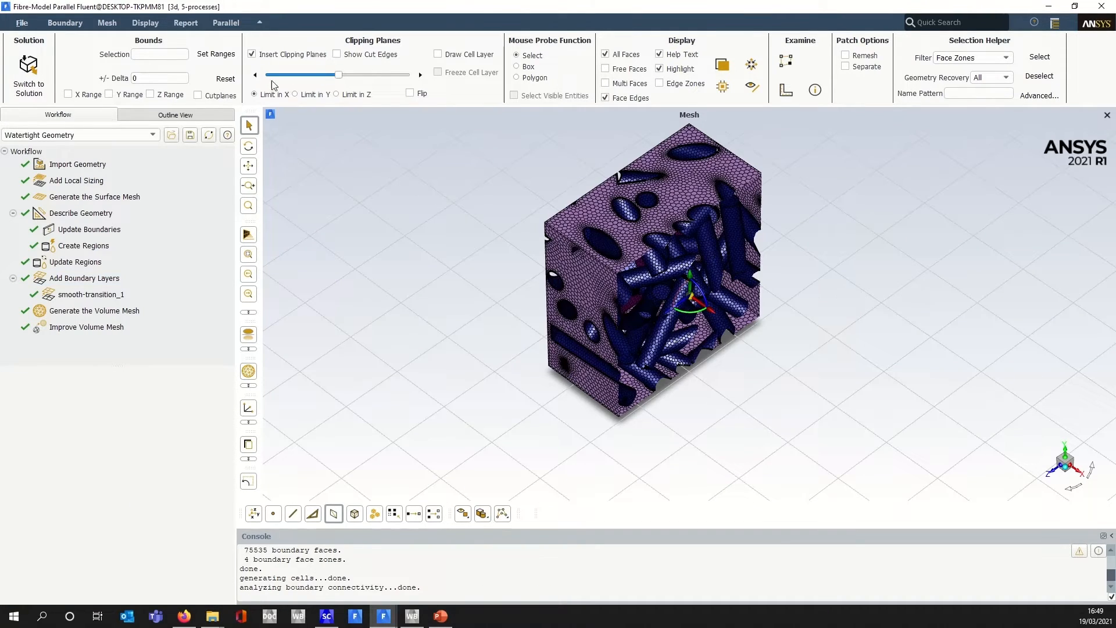
Draw the cell layer on the clipping plane and orbit to inspect the interior mesh.
left_click(438, 53)
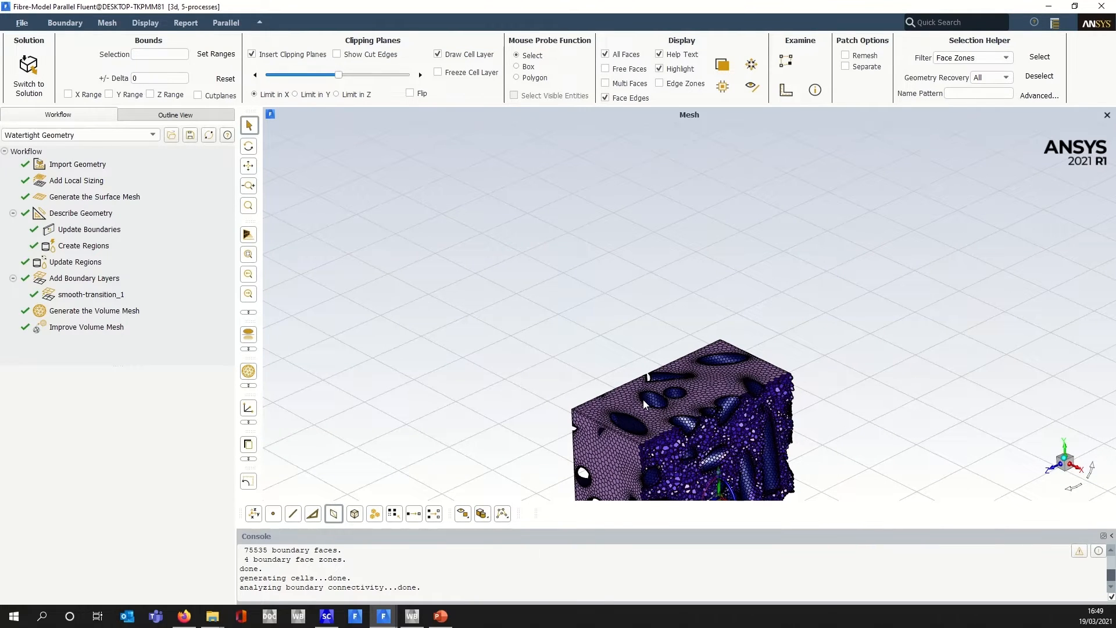
left_click_drag(644, 403, 746, 388)
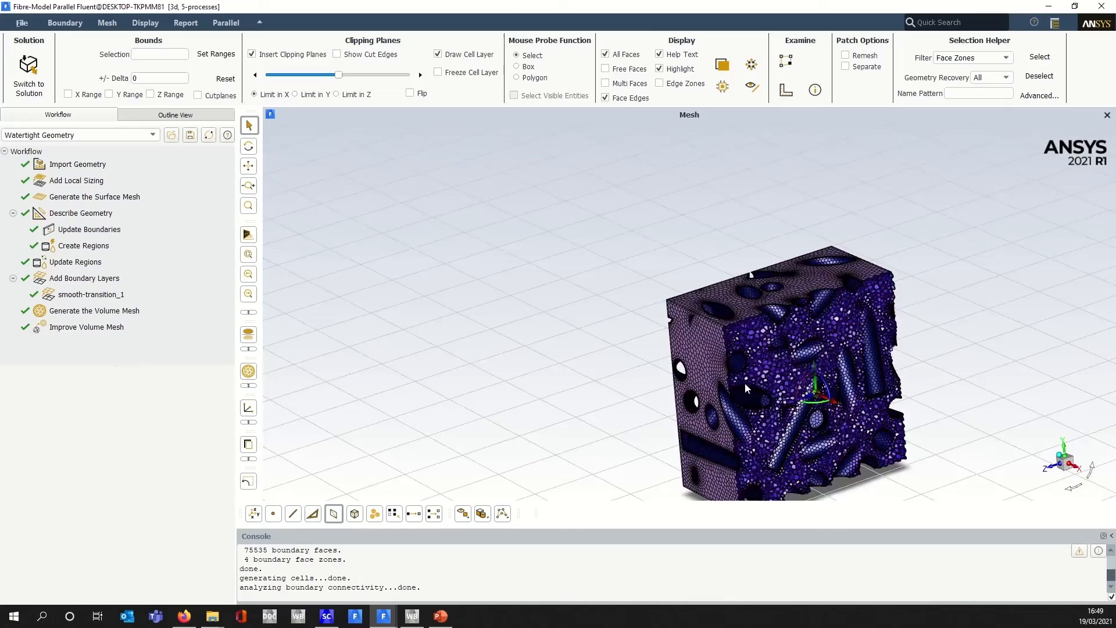